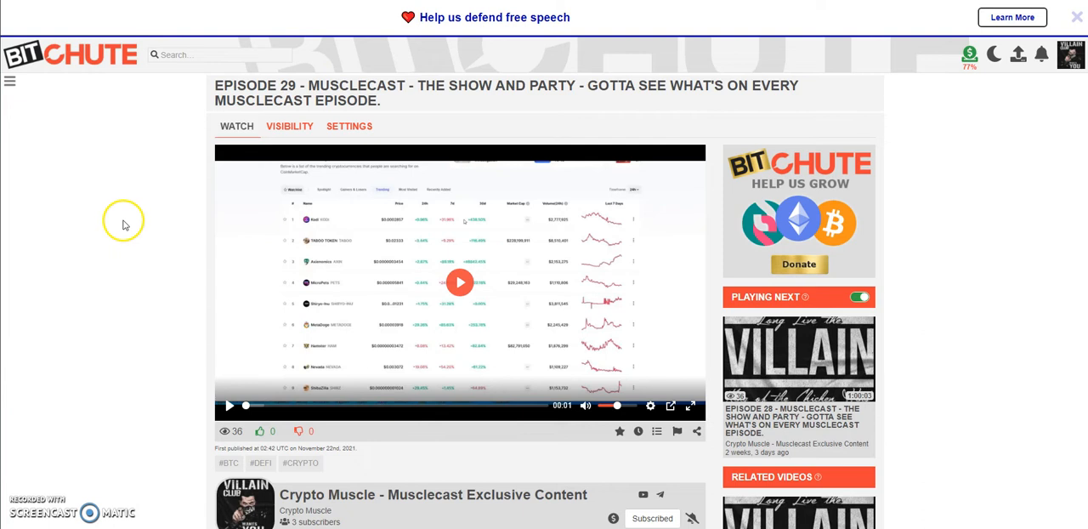
{"action": "mouse_move", "coordinate": [126, 223]}
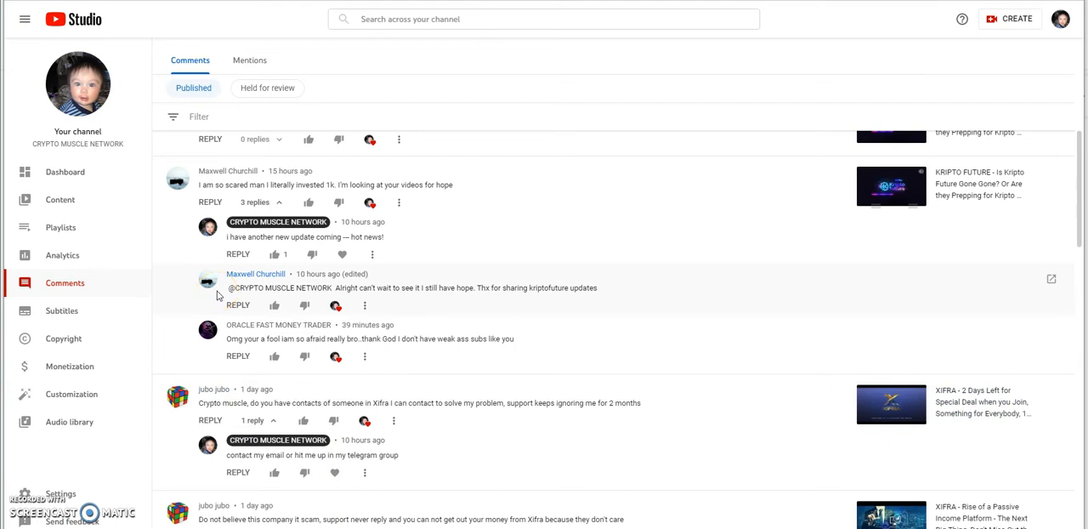
{"action": "mouse_move", "coordinate": [551, 144]}
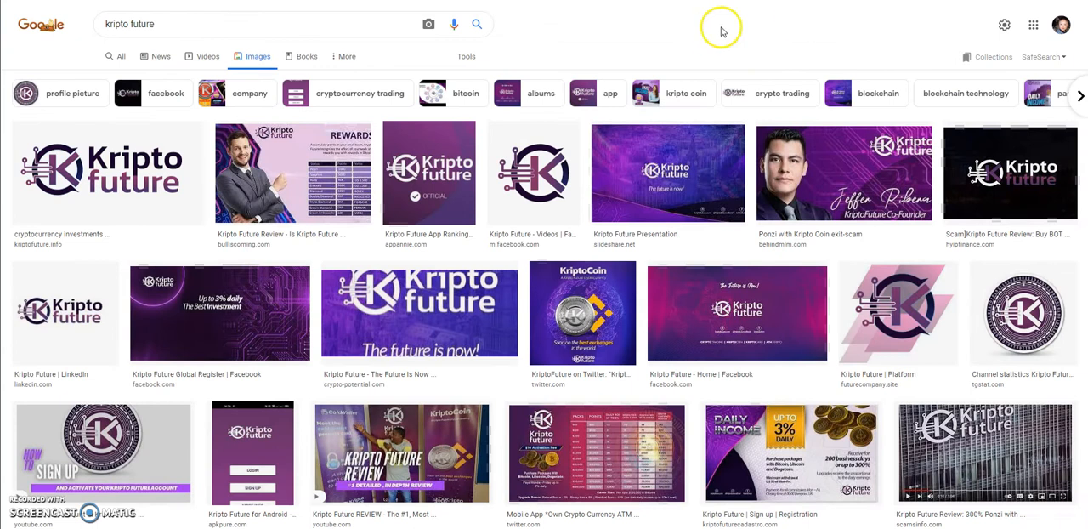
{"action": "mouse_move", "coordinate": [642, 41]}
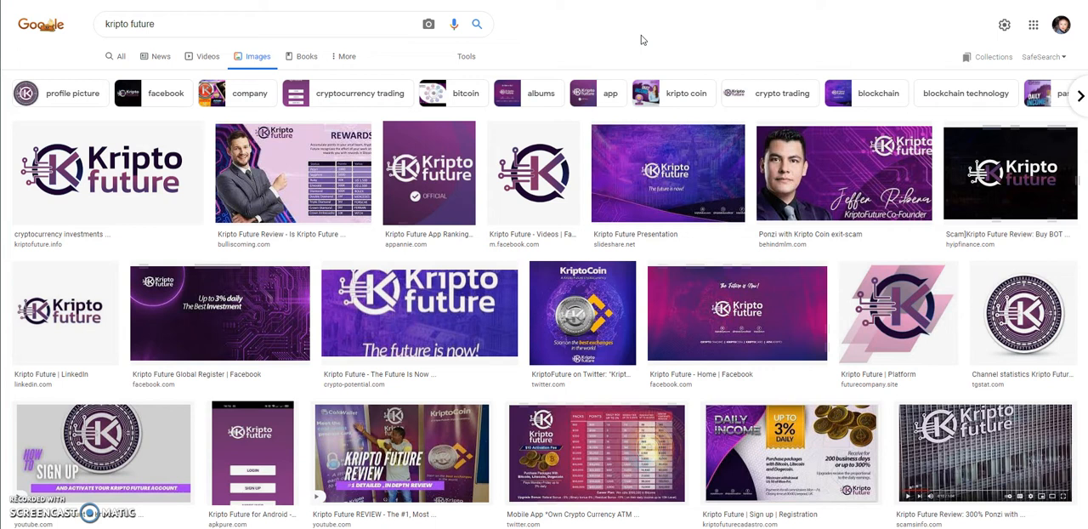
{"action": "mouse_move", "coordinate": [666, 55]}
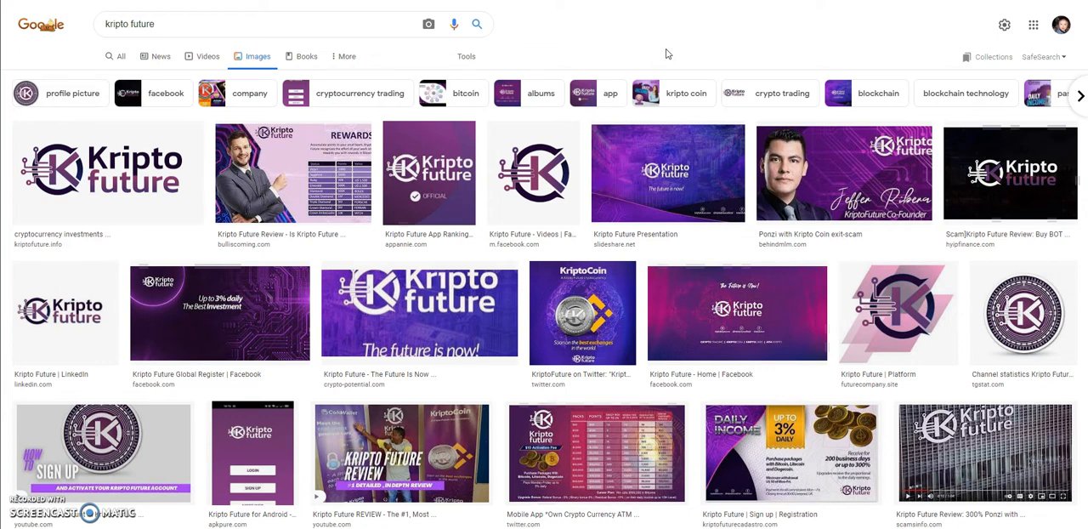
{"action": "mouse_move", "coordinate": [670, 55]}
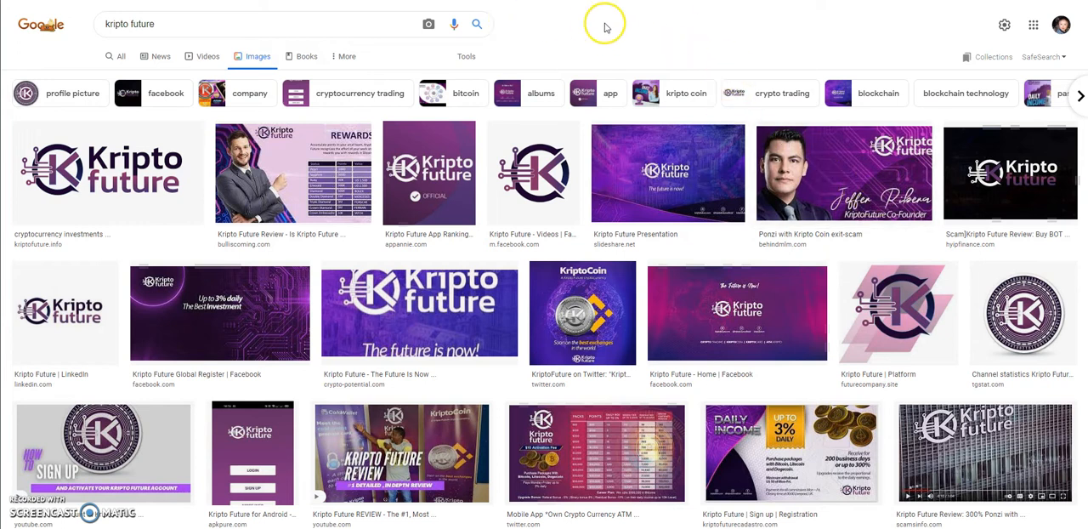
{"action": "mouse_move", "coordinate": [584, 20]}
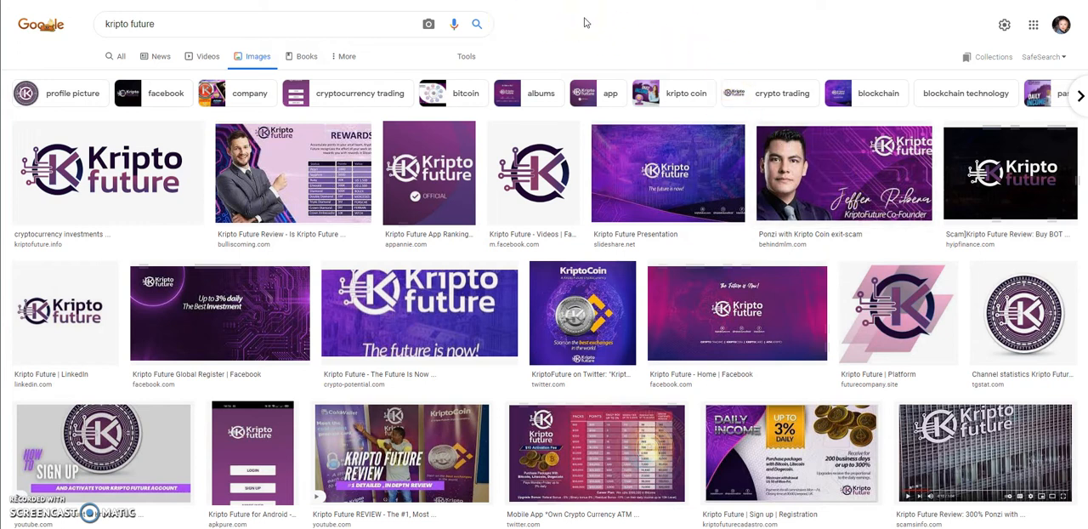
{"action": "mouse_move", "coordinate": [524, 17]}
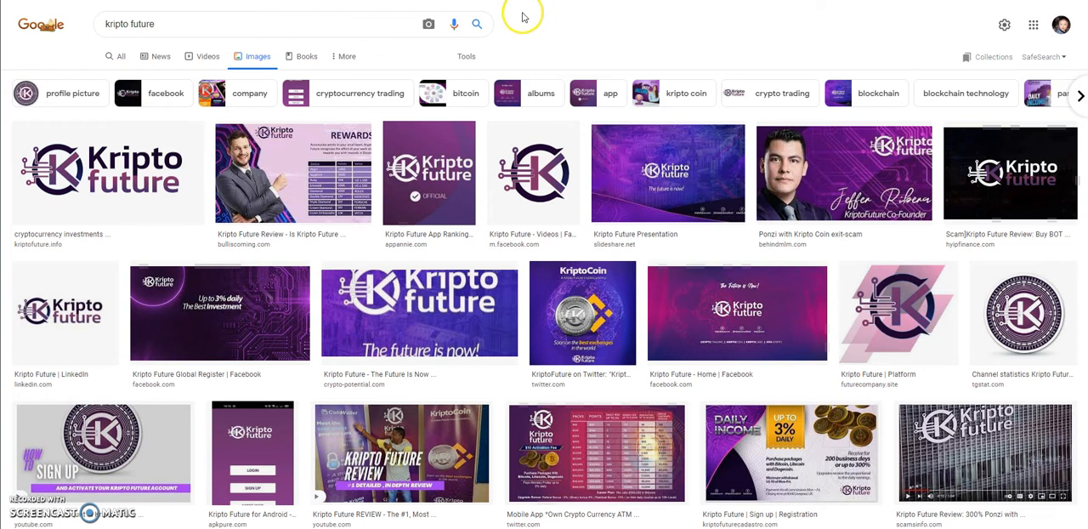
{"action": "mouse_move", "coordinate": [583, 48]}
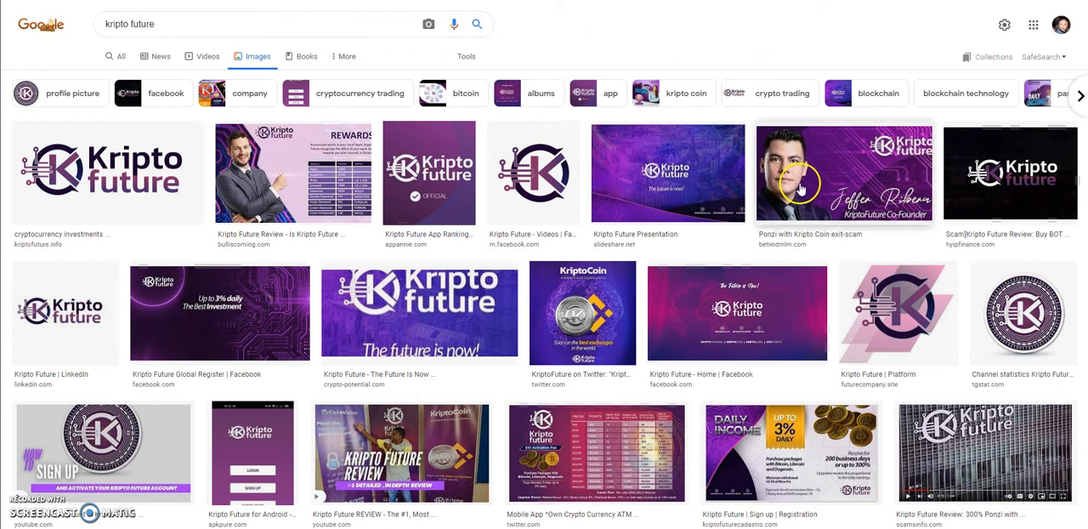
{"action": "mouse_move", "coordinate": [582, 22]}
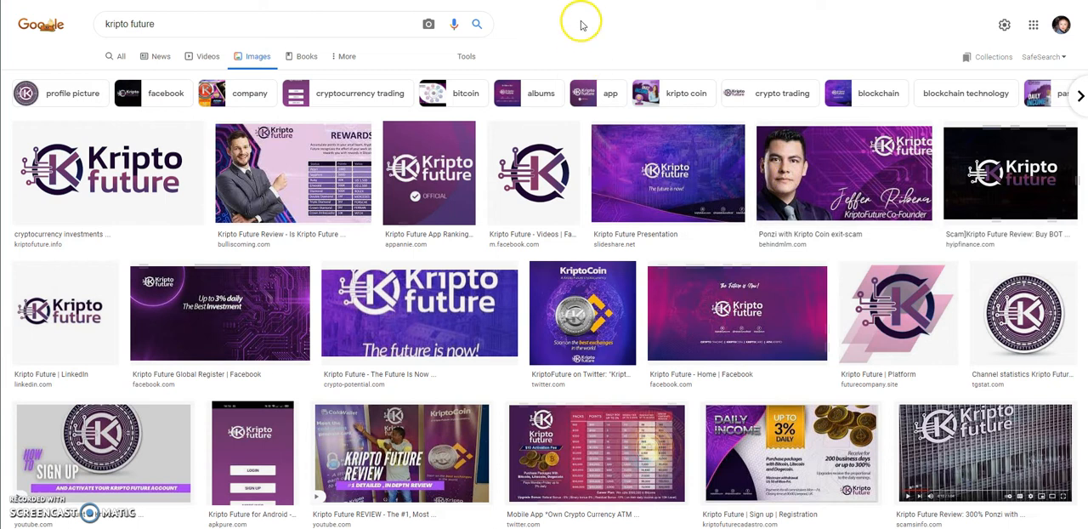
{"action": "mouse_move", "coordinate": [564, 41]}
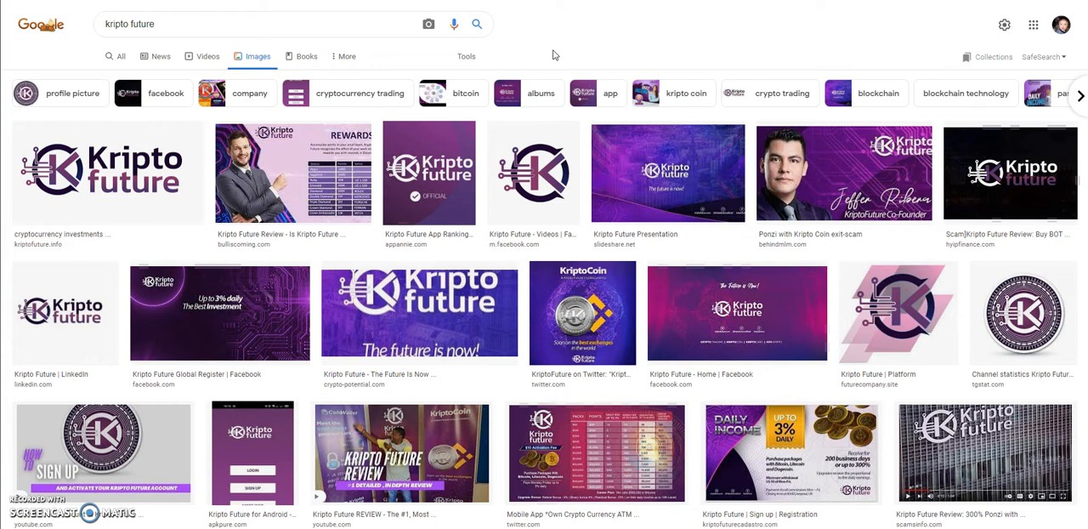
{"action": "mouse_move", "coordinate": [531, 23]}
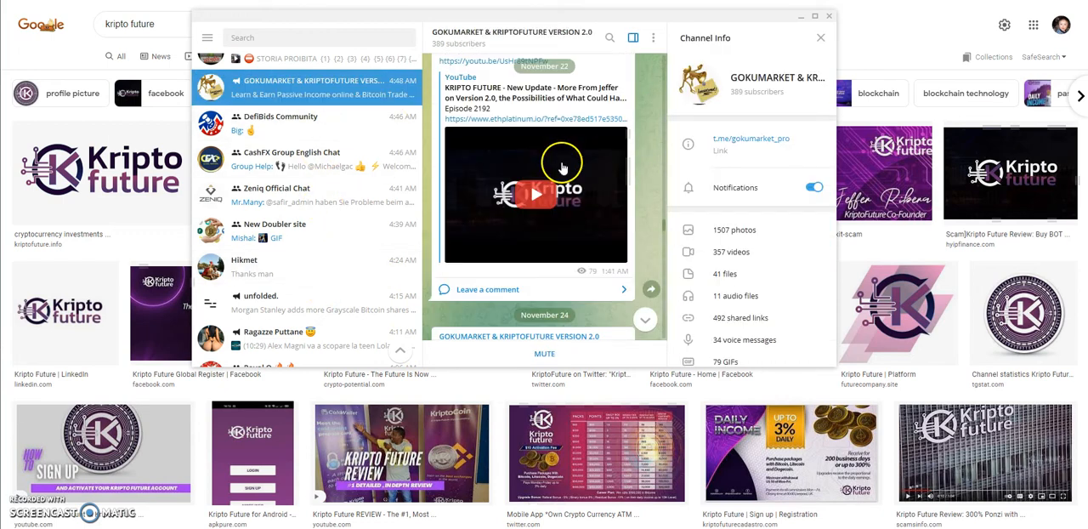
Scroll past the YouTube link to the November 24 Kriptofuture update about the new, more secure website.
{"action": "scroll", "scroll_direction": "down", "scroll_amount": 3}
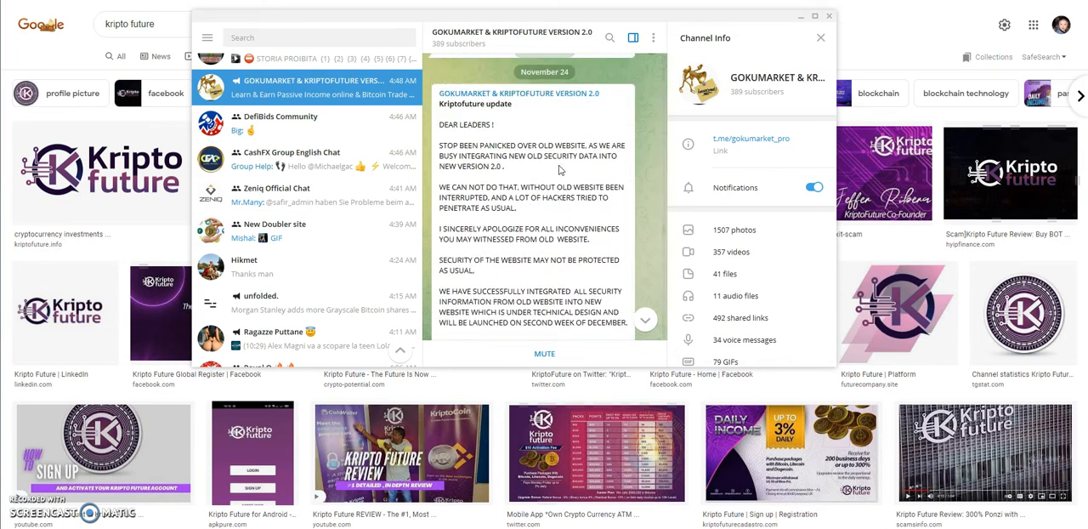
{"action": "scroll", "scroll_direction": "down", "scroll_amount": 3}
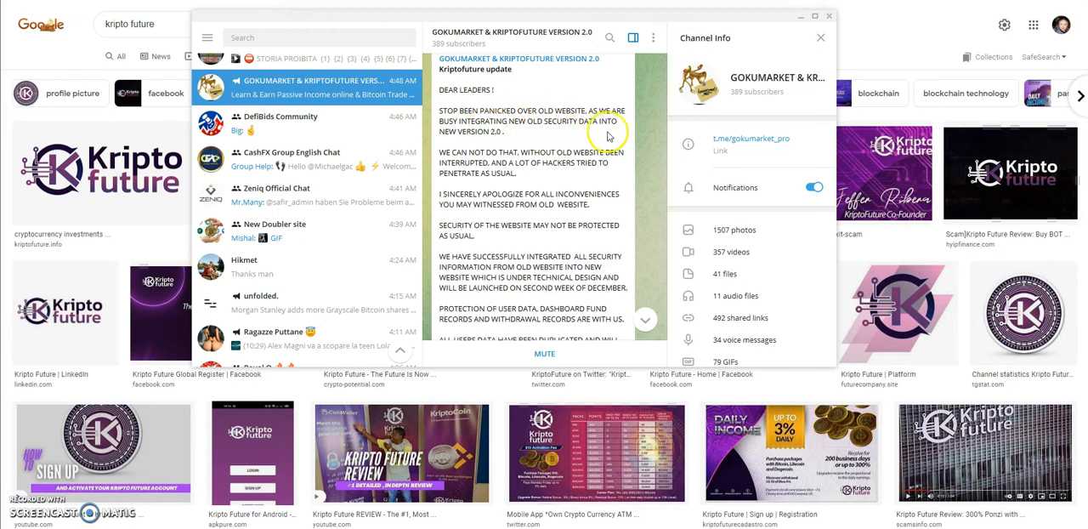
{"action": "mouse_move", "coordinate": [506, 146]}
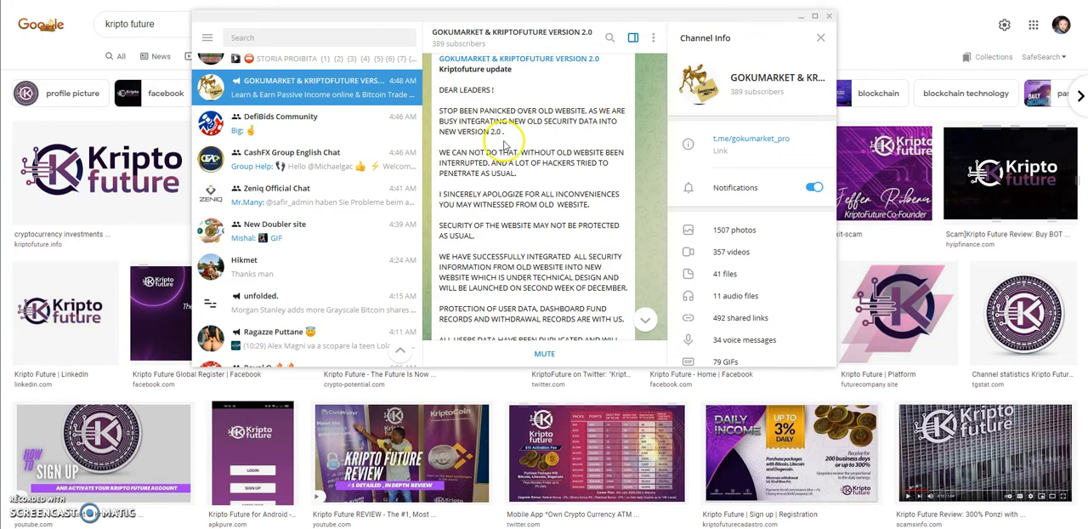
{"action": "mouse_move", "coordinate": [574, 176]}
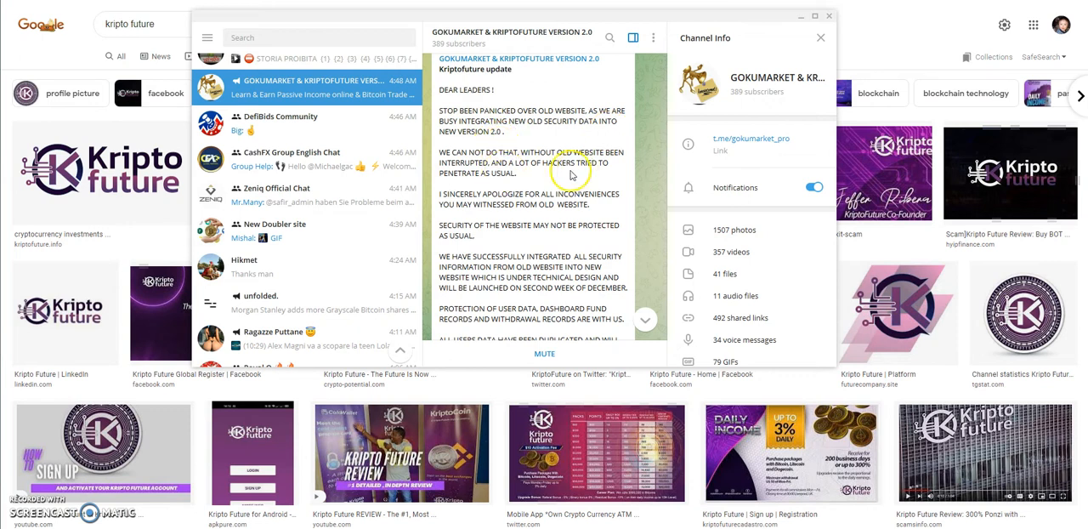
{"action": "mouse_move", "coordinate": [569, 177]}
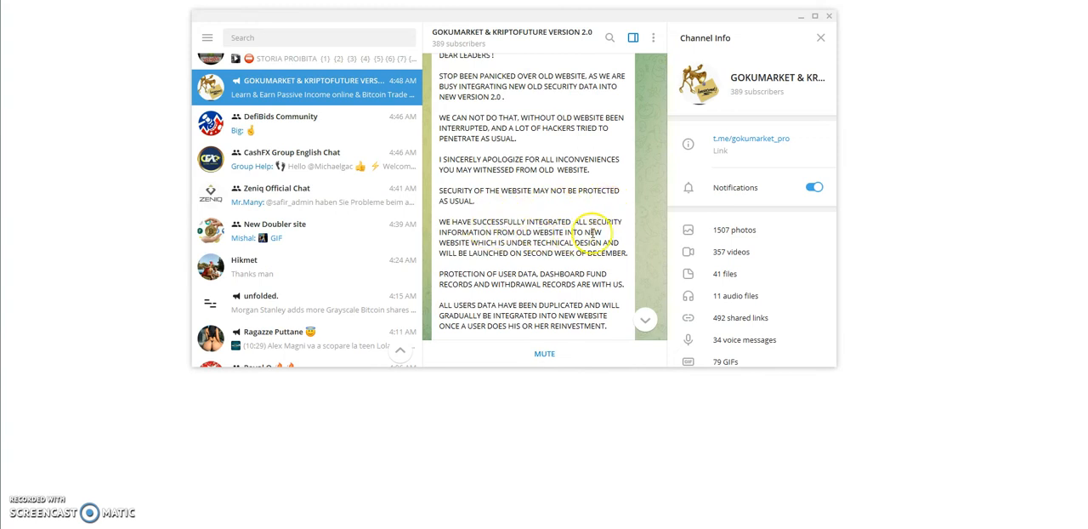
{"action": "mouse_move", "coordinate": [501, 255]}
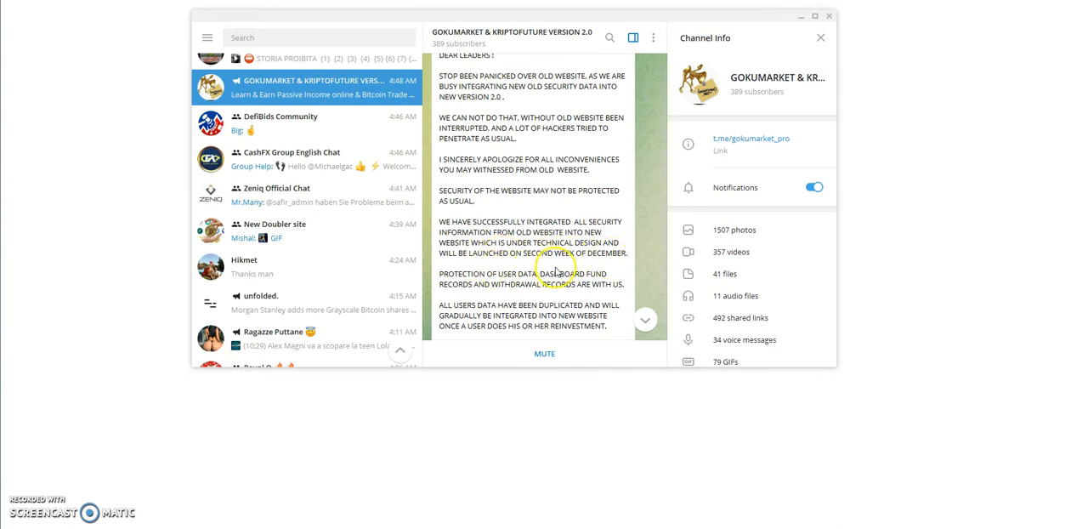
{"action": "mouse_move", "coordinate": [605, 272]}
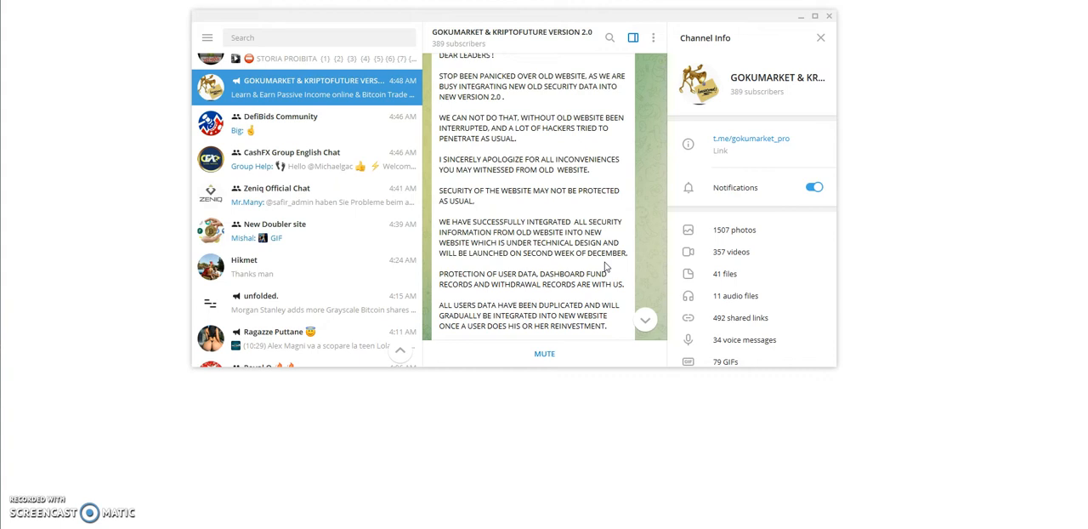
Scroll through the remainder of the Version 2.0 update post in the channel feed.
{"action": "double_click", "coordinate": [558, 251]}
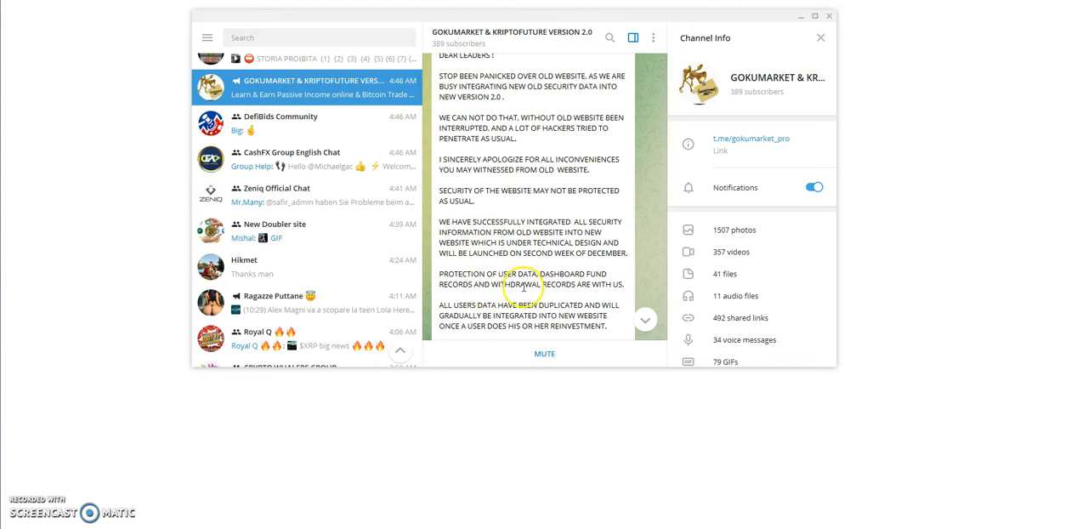
{"action": "scroll", "scroll_direction": "down", "scroll_amount": 3}
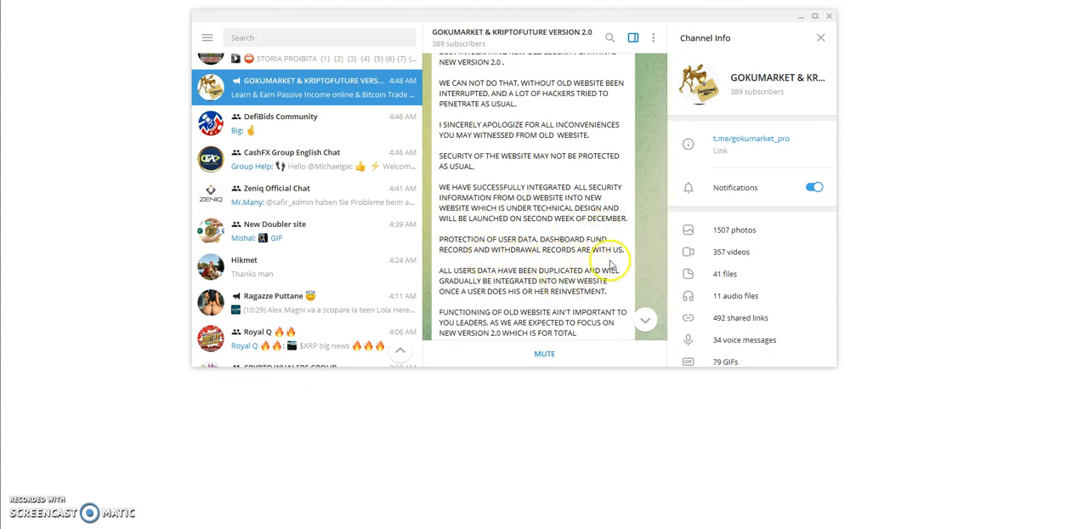
{"action": "scroll", "scroll_direction": "down", "scroll_amount": 3}
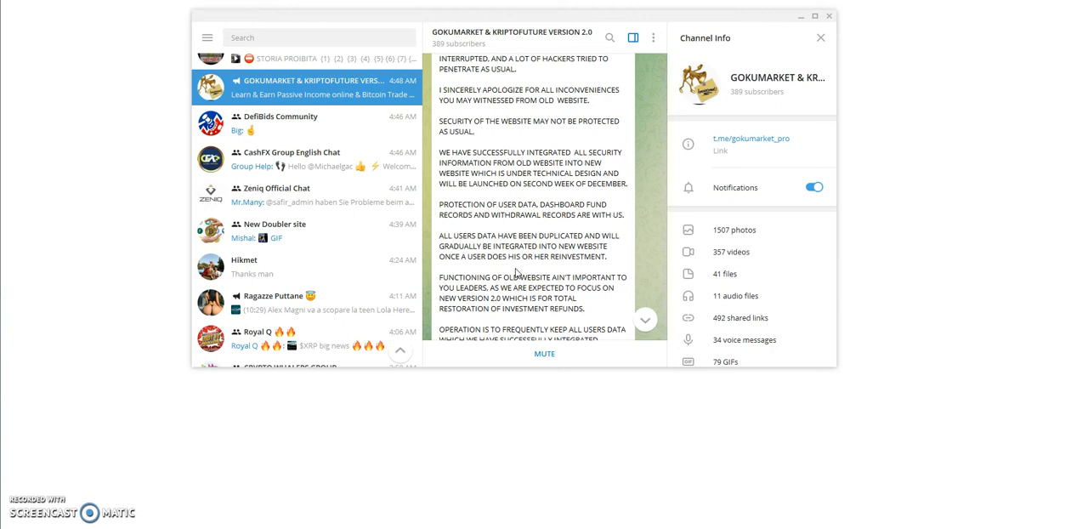
{"action": "mouse_move", "coordinate": [556, 272]}
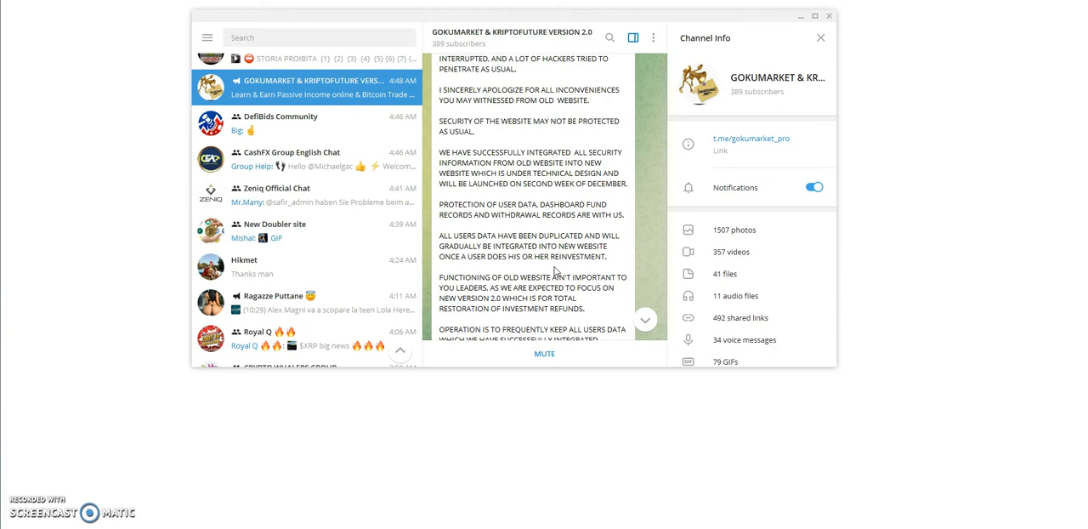
{"action": "scroll", "scroll_direction": "down", "scroll_amount": 3}
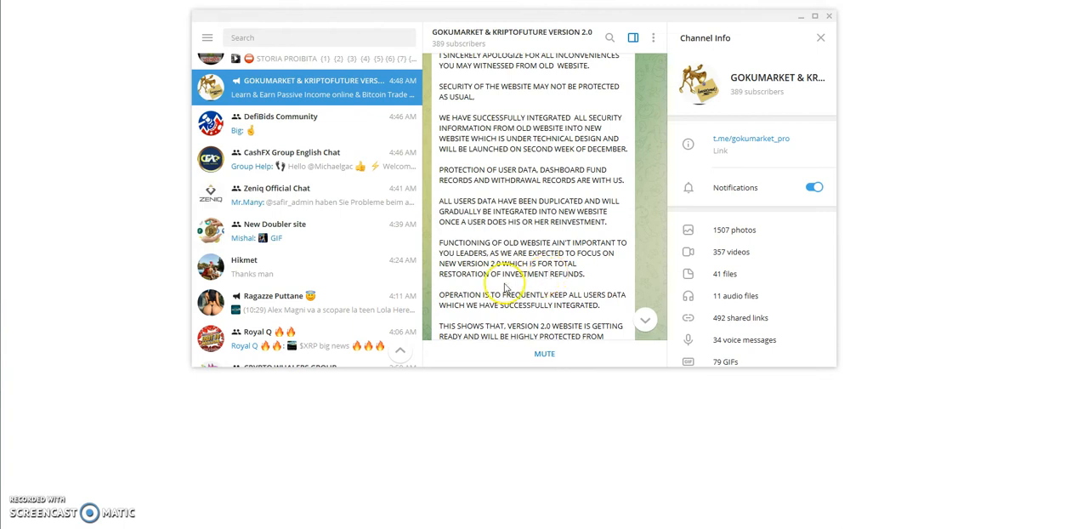
{"action": "scroll", "scroll_direction": "down", "scroll_amount": 3}
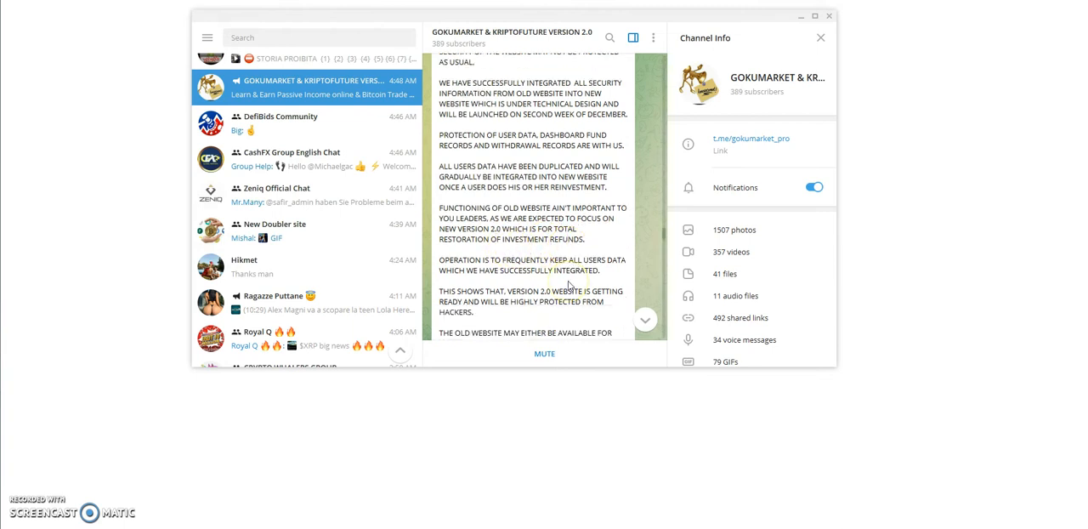
Continue down to the November 25 'Imperative Information' post apologizing for the old website's downtime.
{"action": "double_click", "coordinate": [557, 270]}
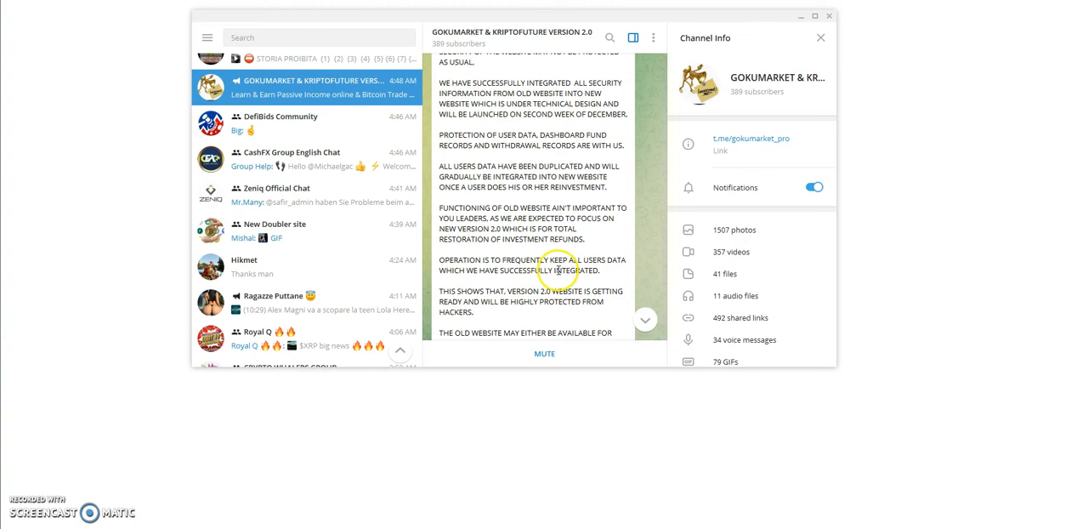
{"action": "mouse_move", "coordinate": [496, 282]}
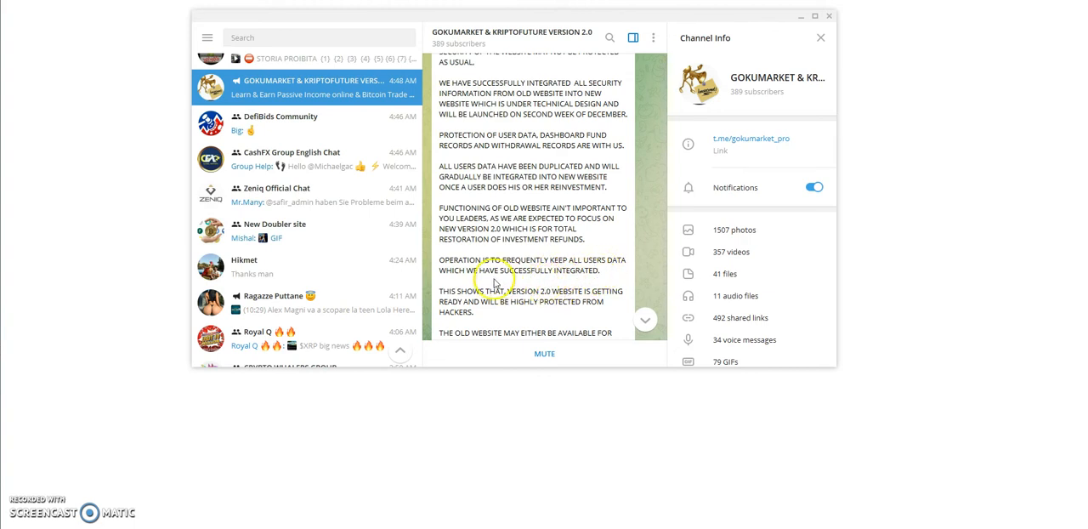
{"action": "mouse_move", "coordinate": [566, 288]}
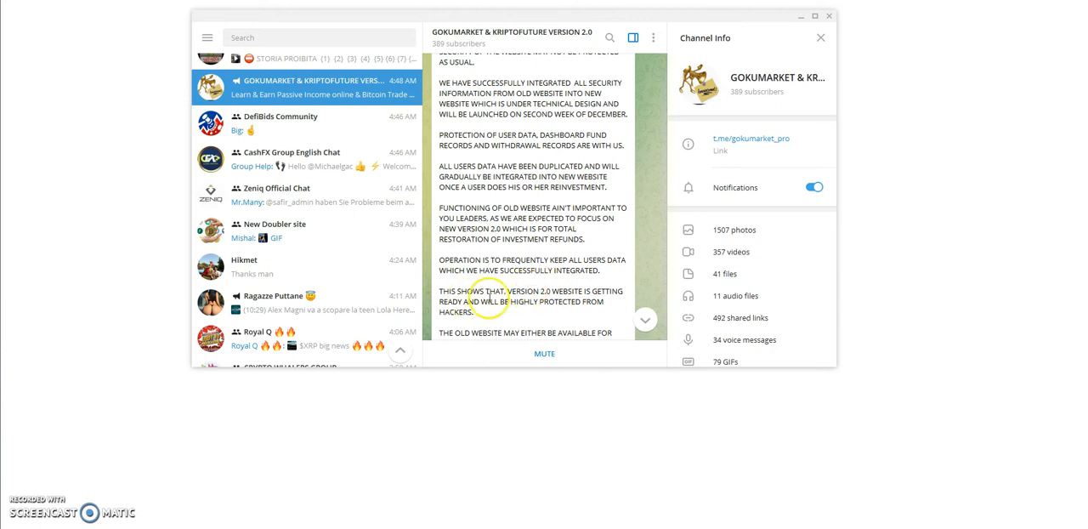
{"action": "scroll", "scroll_direction": "down", "scroll_amount": 3}
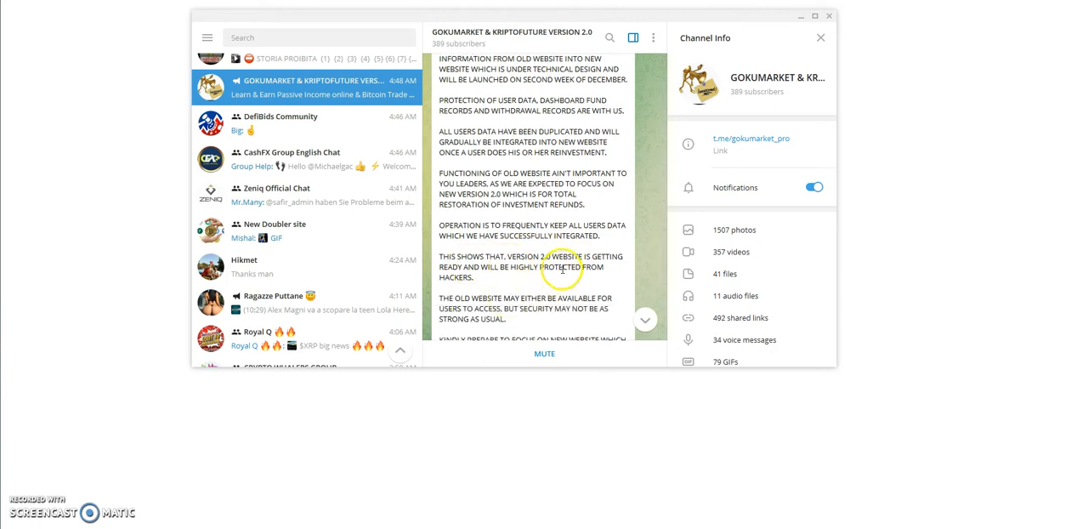
{"action": "mouse_move", "coordinate": [526, 279]}
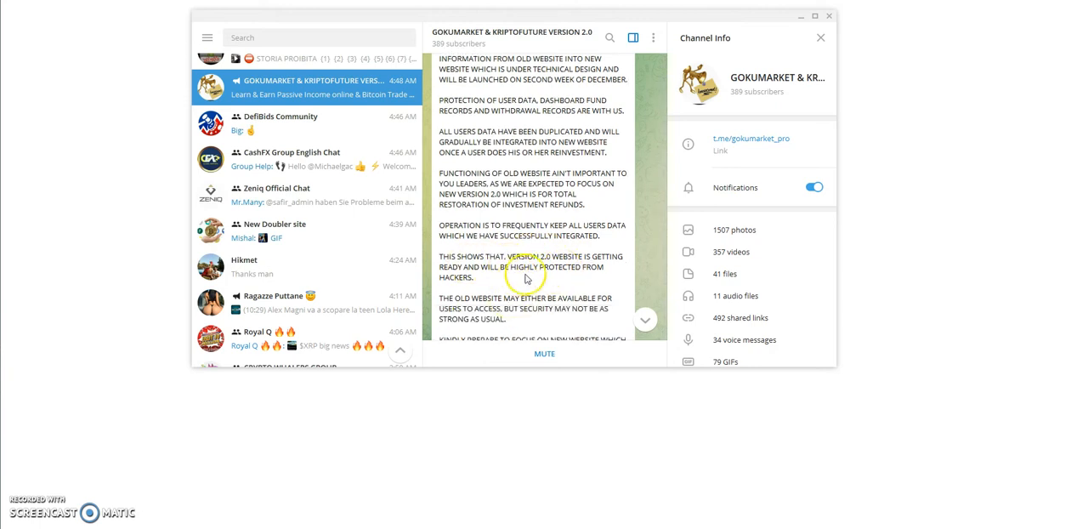
{"action": "scroll", "scroll_direction": "down", "scroll_amount": 3}
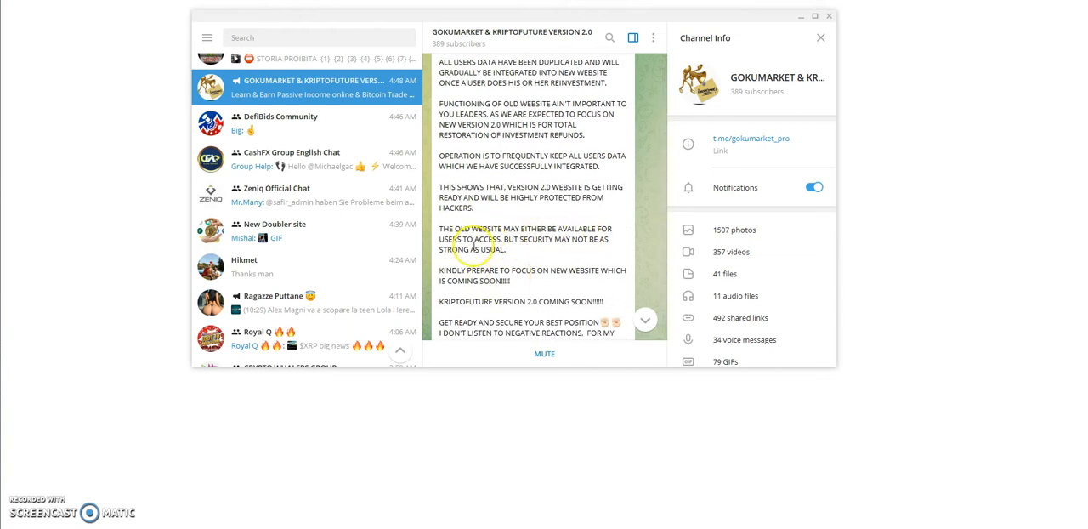
{"action": "mouse_move", "coordinate": [546, 249]}
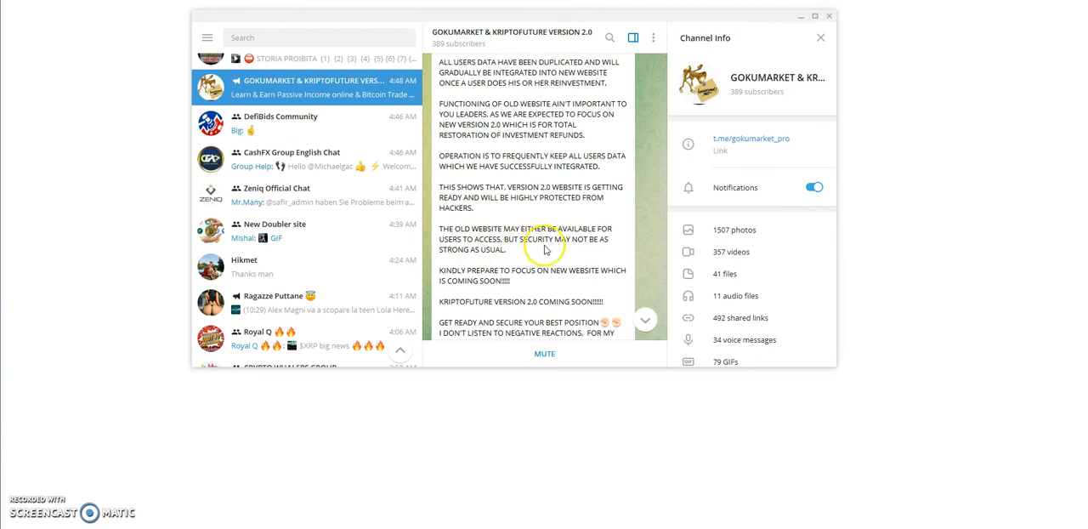
{"action": "scroll", "scroll_direction": "down", "scroll_amount": 3}
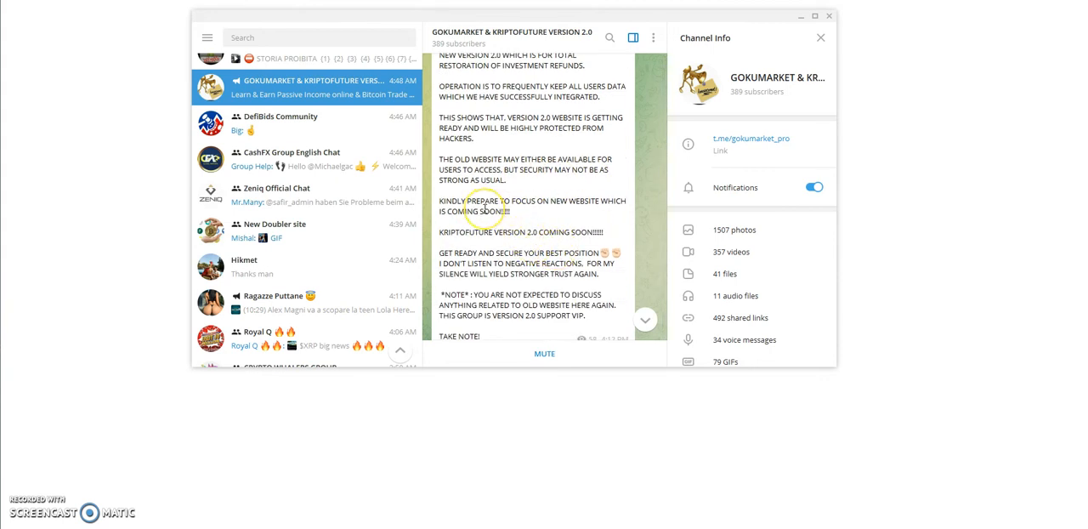
{"action": "mouse_move", "coordinate": [547, 247]}
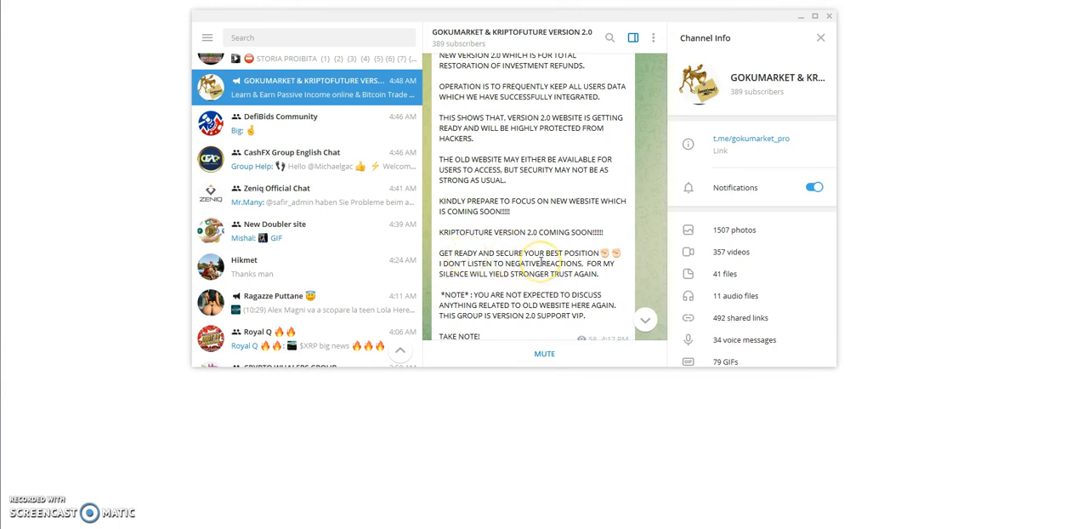
{"action": "mouse_move", "coordinate": [561, 287]}
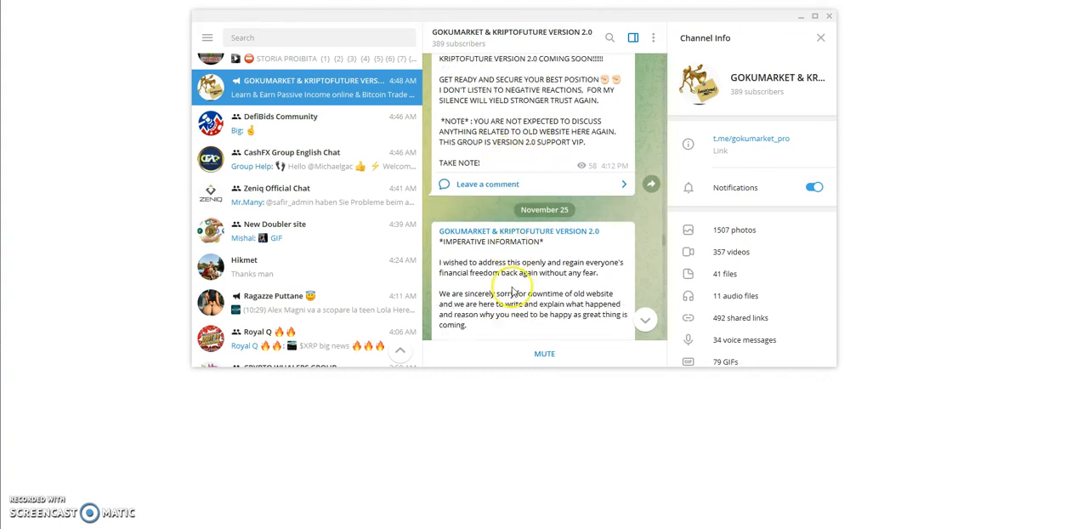
{"action": "scroll", "scroll_direction": "down", "scroll_amount": 3}
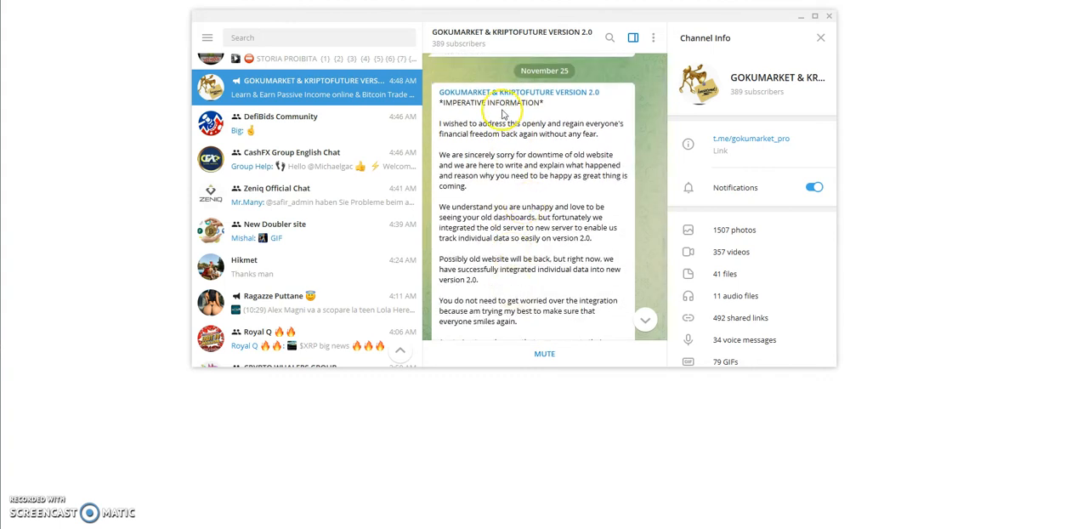
Scroll the imperative post to its plan: old data intact, users integrated, balances refunded.
{"action": "scroll", "scroll_direction": "down", "scroll_amount": 3}
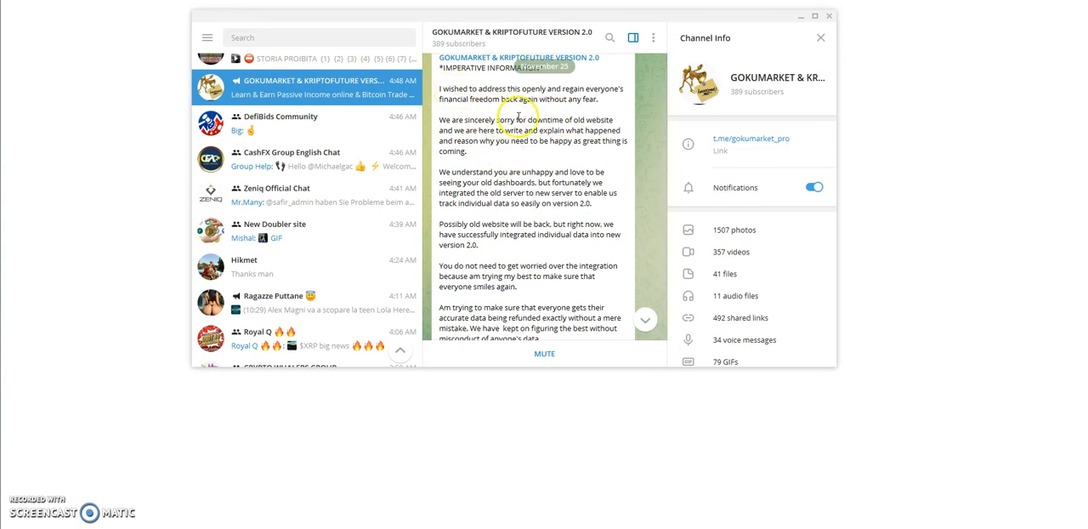
{"action": "mouse_move", "coordinate": [528, 155]}
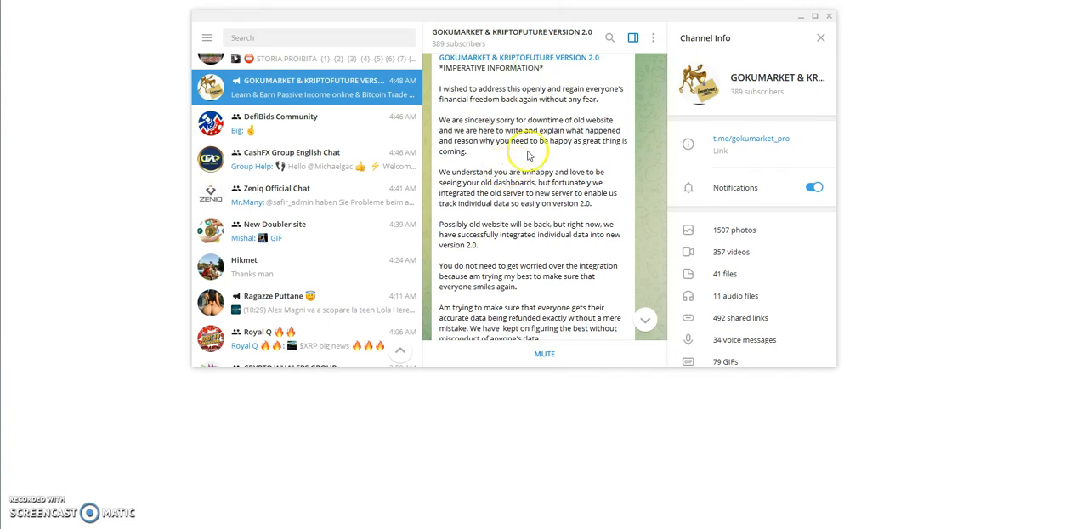
{"action": "mouse_move", "coordinate": [486, 161]}
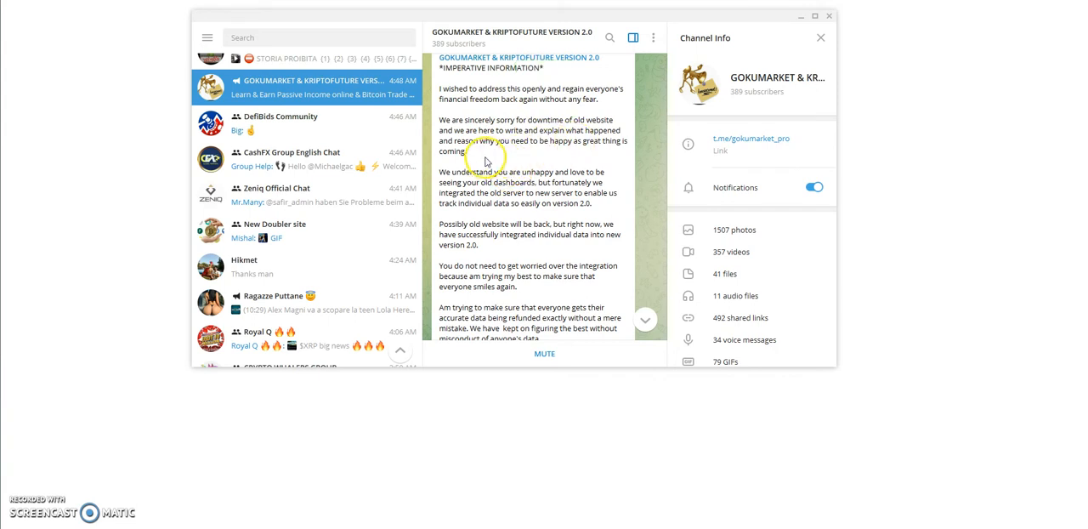
{"action": "mouse_move", "coordinate": [548, 160]}
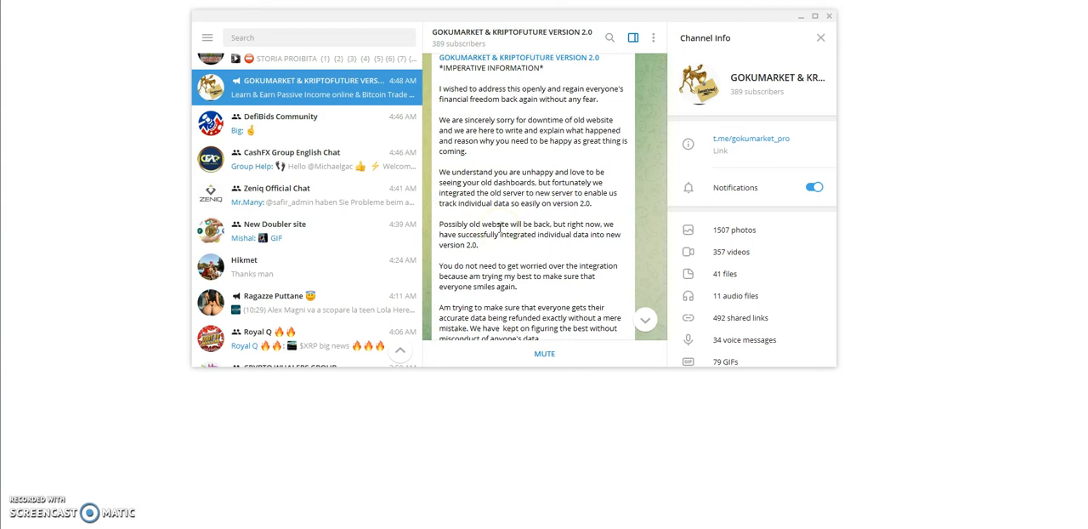
{"action": "mouse_move", "coordinate": [527, 246]}
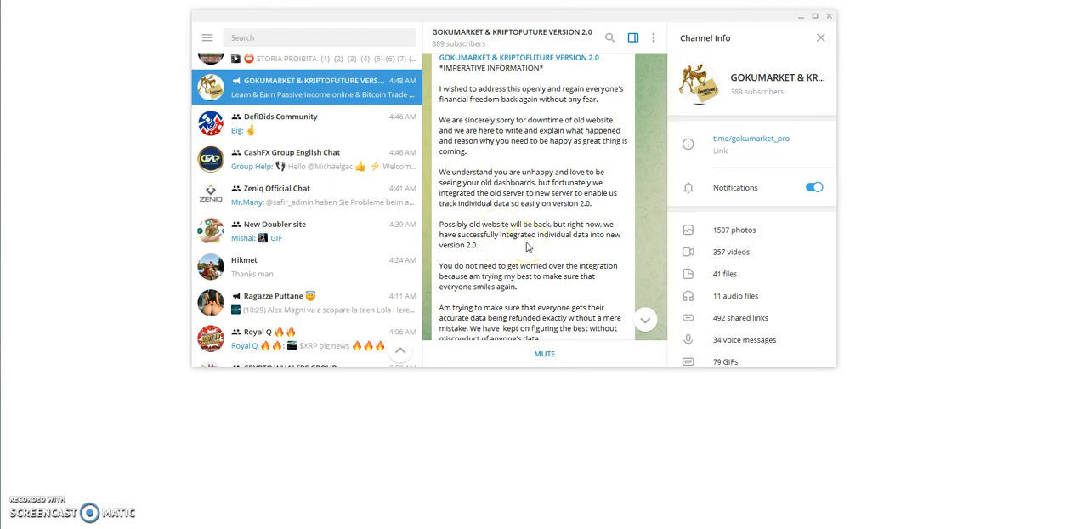
{"action": "scroll", "scroll_direction": "down", "scroll_amount": 3}
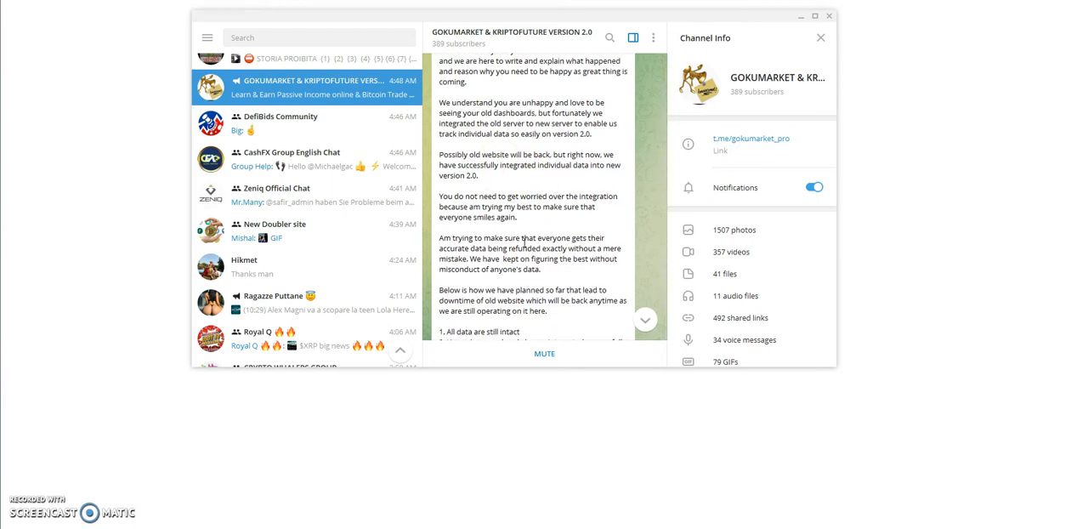
{"action": "scroll", "scroll_direction": "down", "scroll_amount": 3}
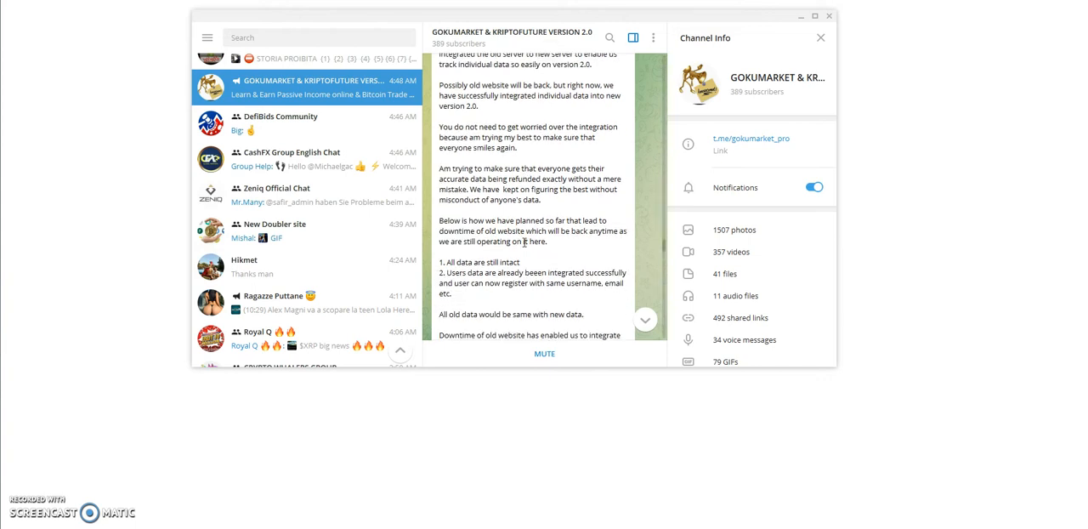
{"action": "scroll", "scroll_direction": "down", "scroll_amount": 3}
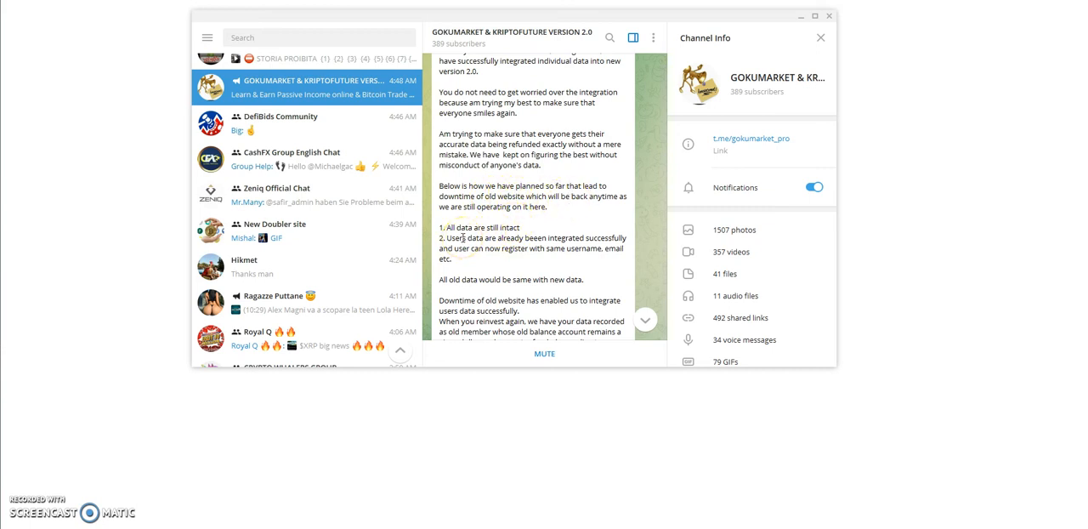
{"action": "mouse_move", "coordinate": [578, 225]}
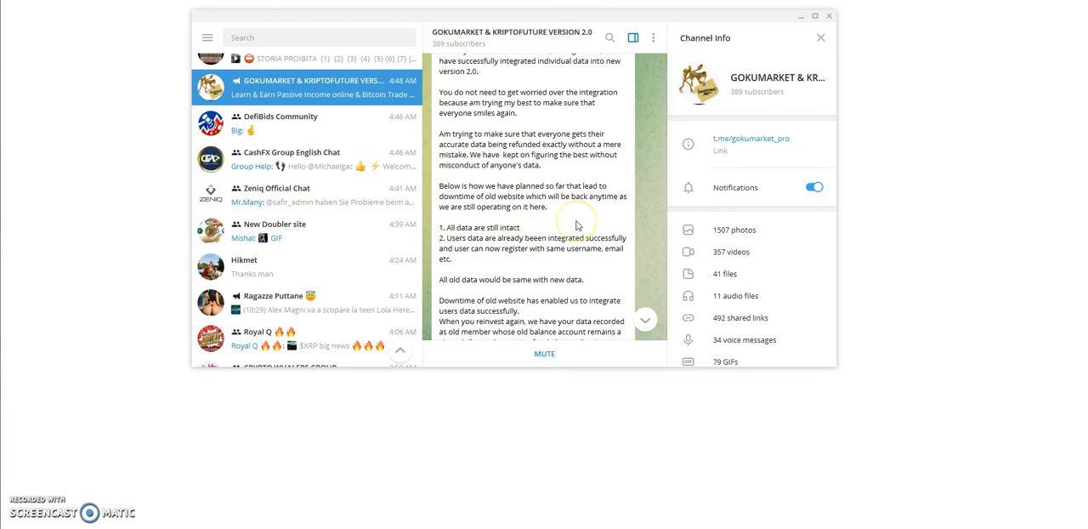
{"action": "scroll", "scroll_direction": "down", "scroll_amount": 3}
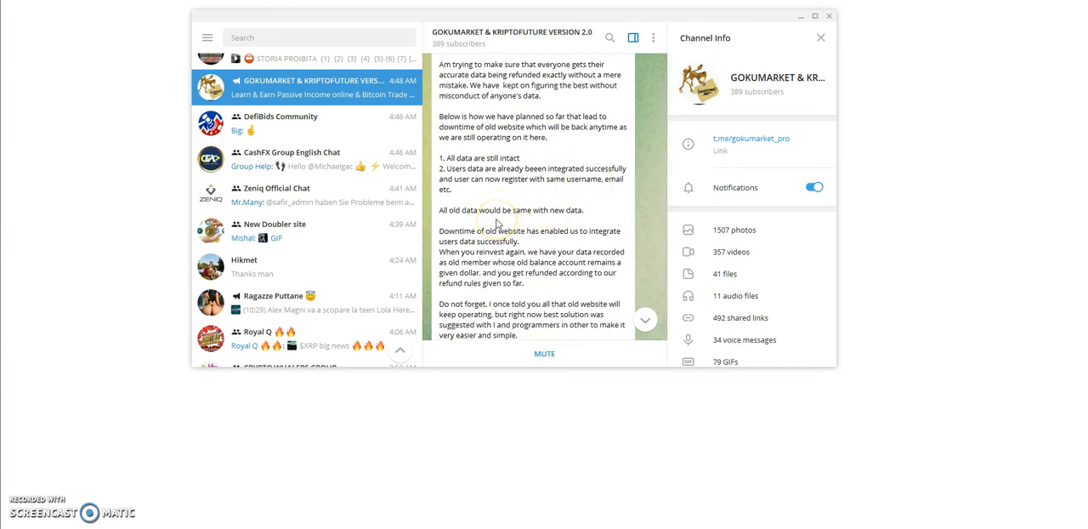
Scroll past the 'Do not forget' paragraph to the notes for doubters, court-seekers and those leaving.
{"action": "scroll", "scroll_direction": "down", "scroll_amount": 3}
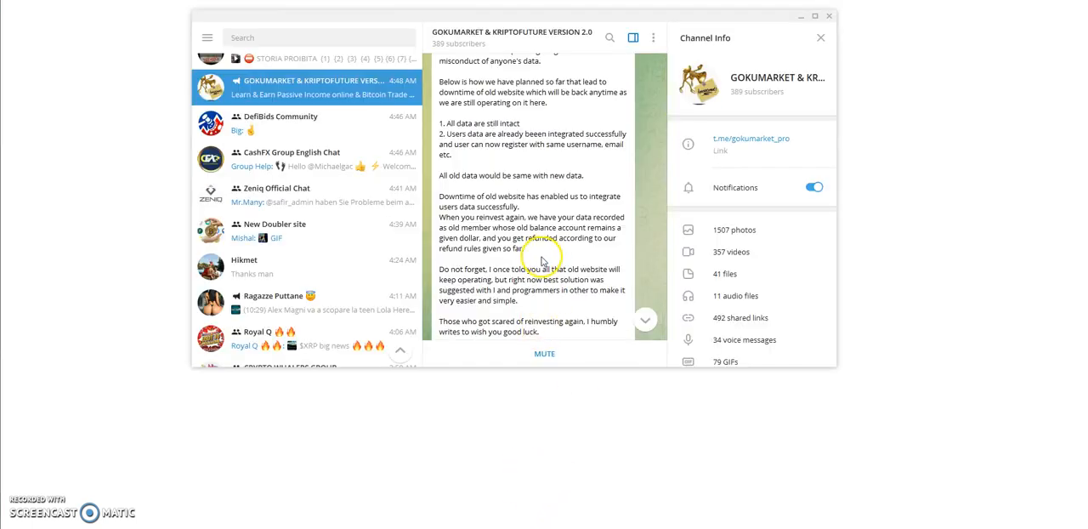
{"action": "scroll", "scroll_direction": "down", "scroll_amount": 3}
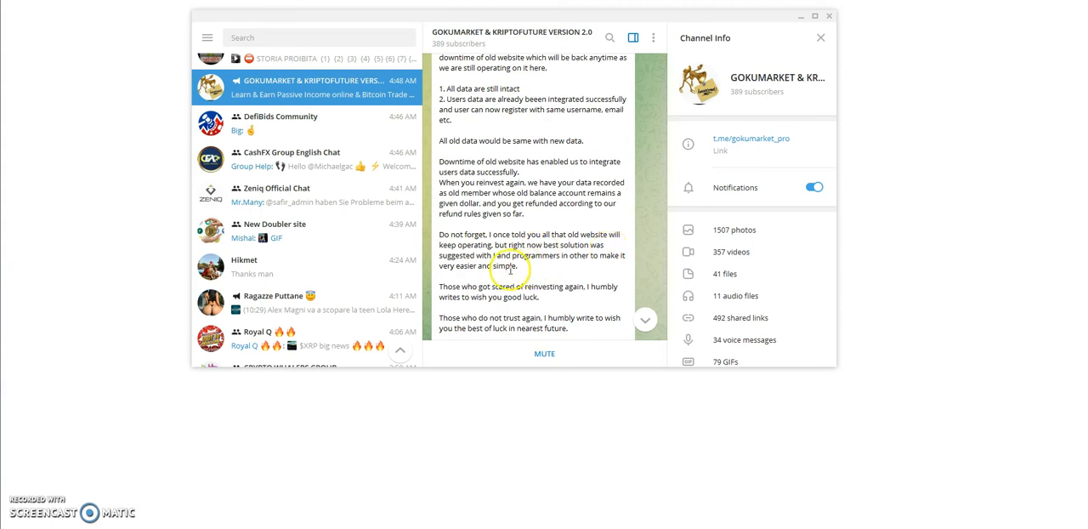
{"action": "mouse_move", "coordinate": [603, 267]}
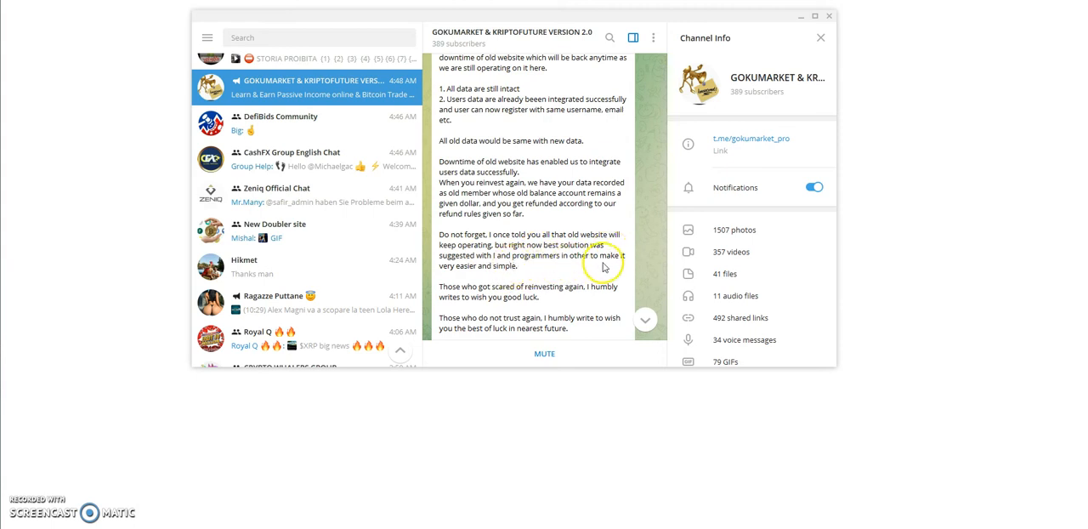
{"action": "mouse_move", "coordinate": [518, 277]}
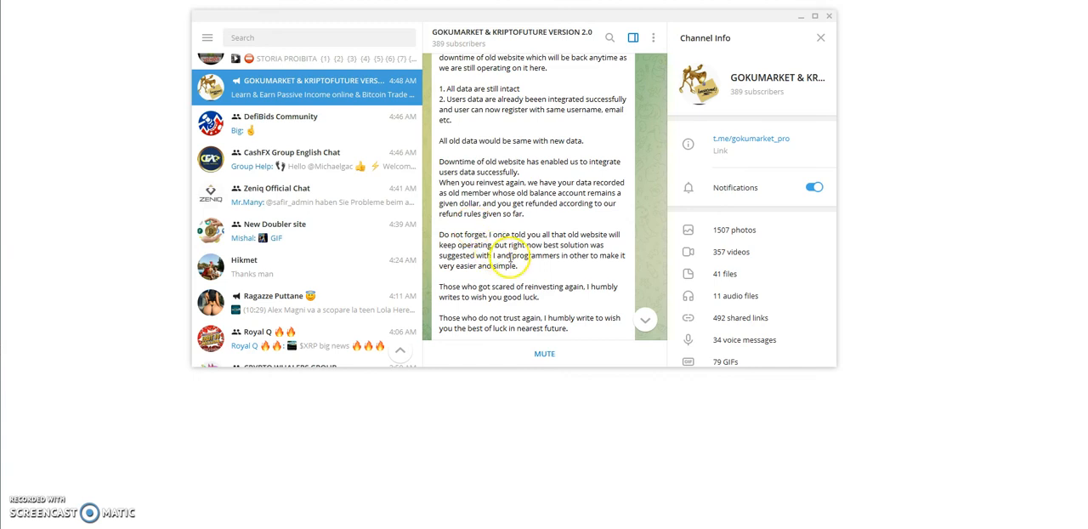
{"action": "scroll", "scroll_direction": "down", "scroll_amount": 3}
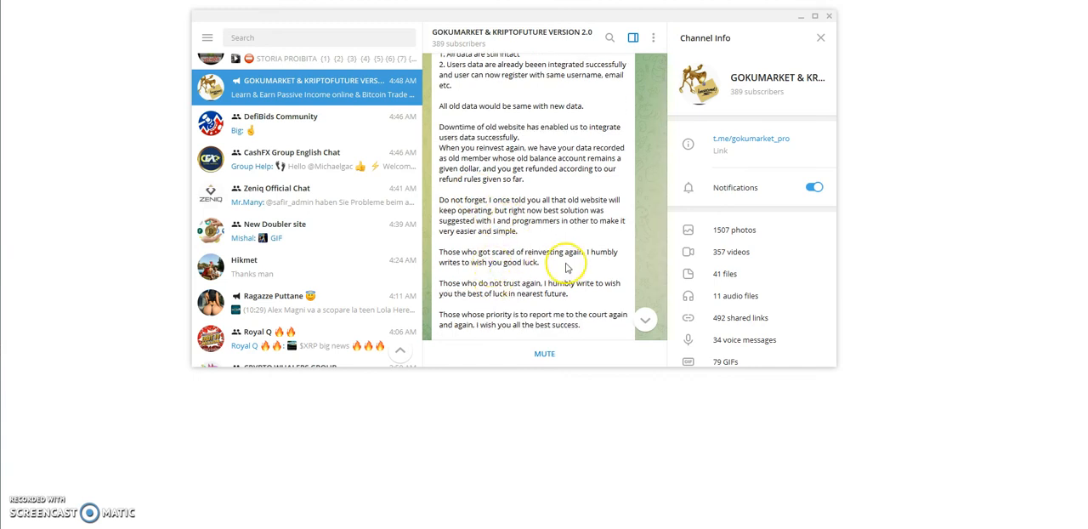
{"action": "mouse_move", "coordinate": [473, 272]}
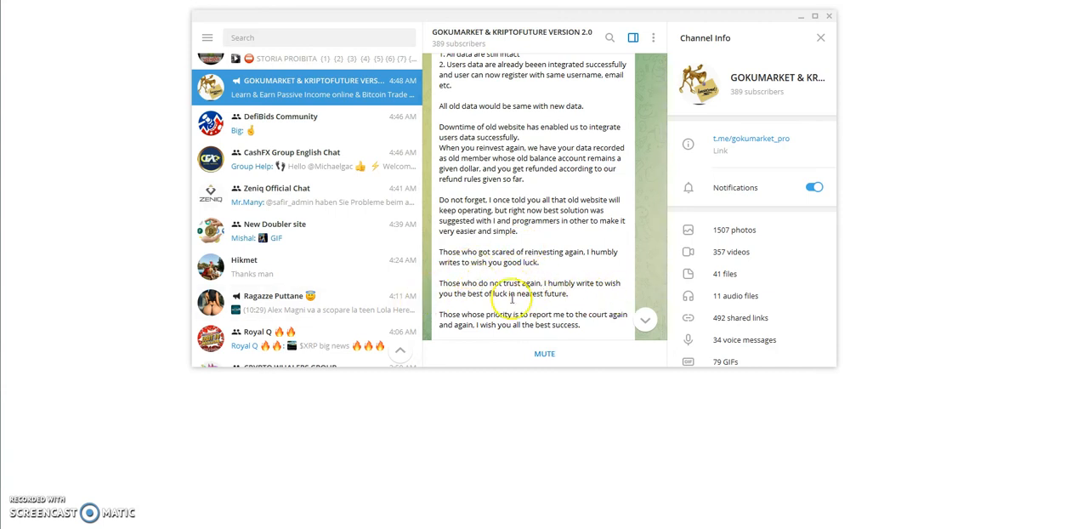
{"action": "mouse_move", "coordinate": [554, 296]}
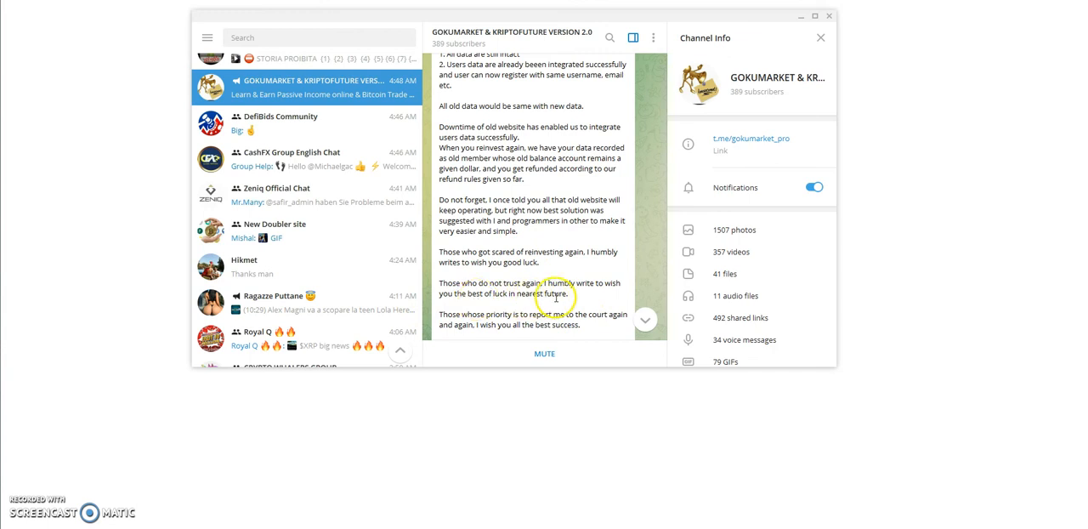
{"action": "scroll", "scroll_direction": "down", "scroll_amount": 3}
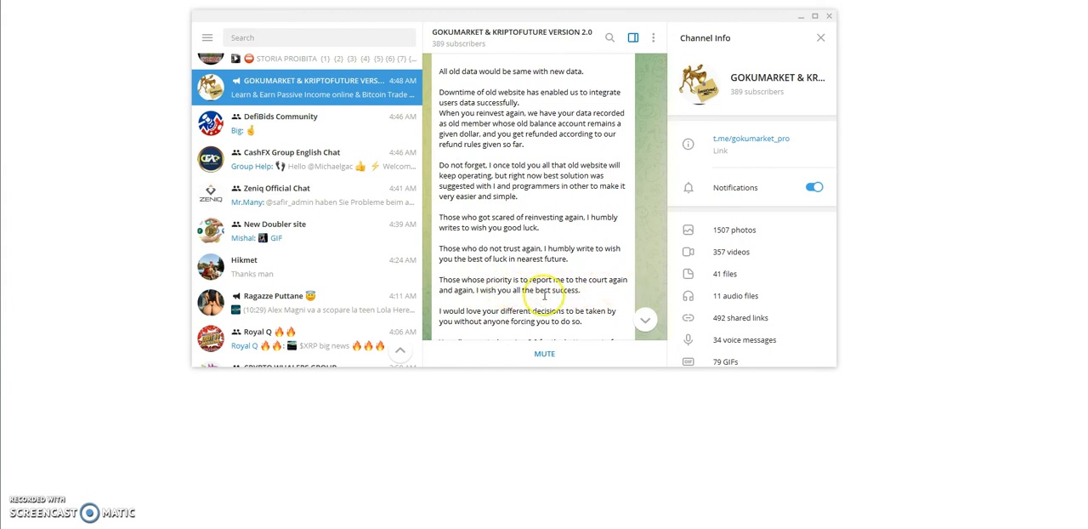
Scroll through the English Version 2.0 announcement post in the channel feed.
{"action": "scroll", "scroll_direction": "down", "scroll_amount": 3}
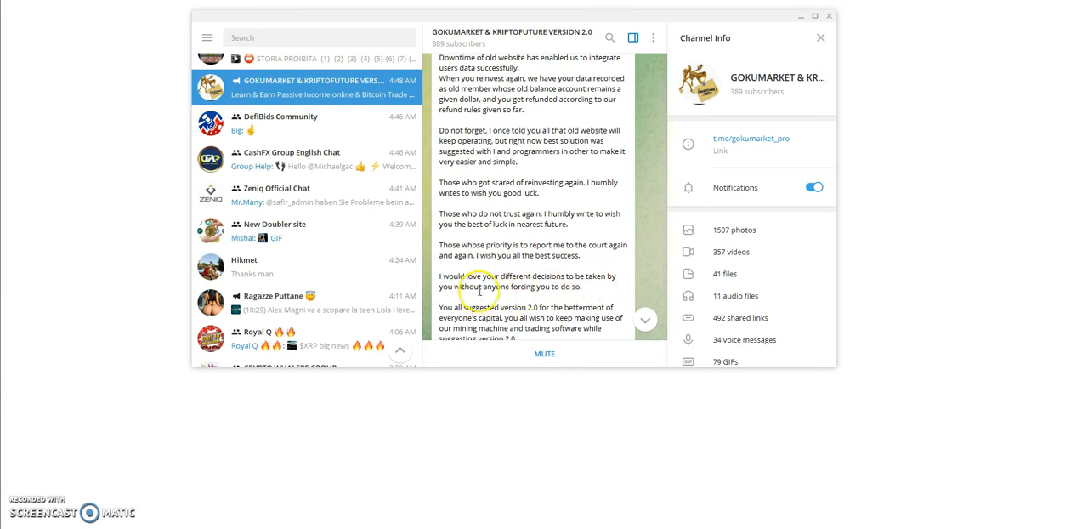
{"action": "scroll", "scroll_direction": "down", "scroll_amount": 3}
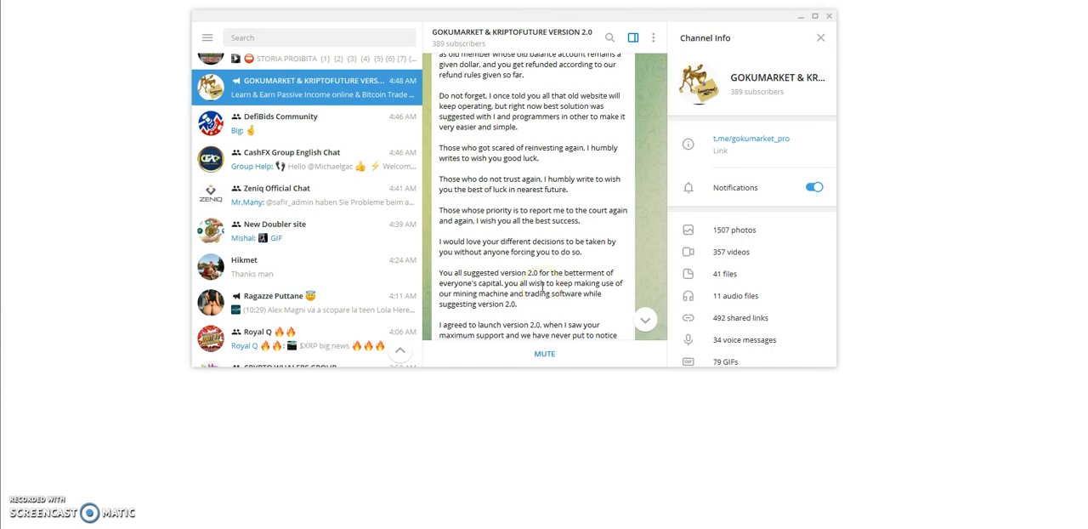
{"action": "scroll", "scroll_direction": "down", "scroll_amount": 3}
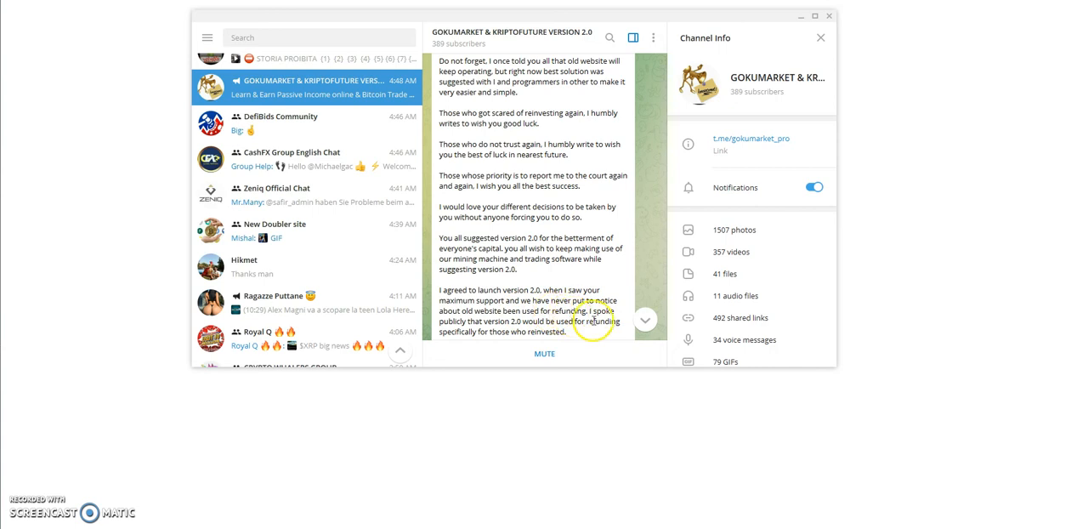
{"action": "scroll", "scroll_direction": "down", "scroll_amount": 3}
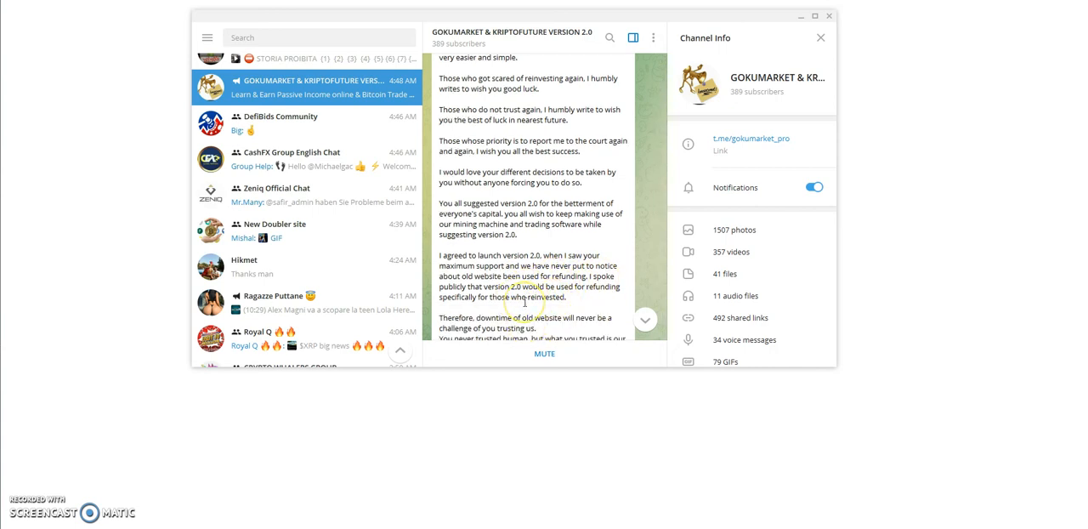
{"action": "scroll", "scroll_direction": "down", "scroll_amount": 3}
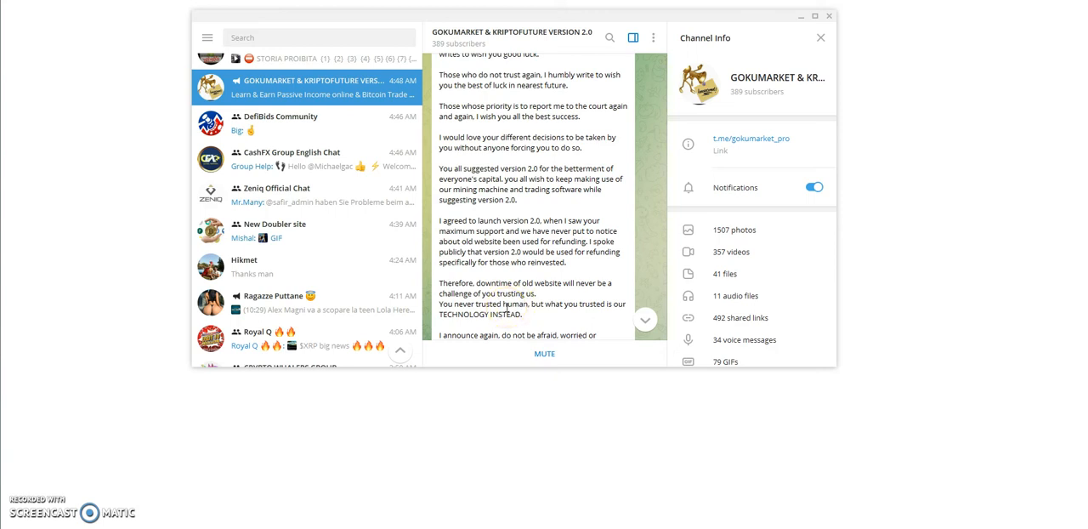
{"action": "scroll", "scroll_direction": "down", "scroll_amount": 3}
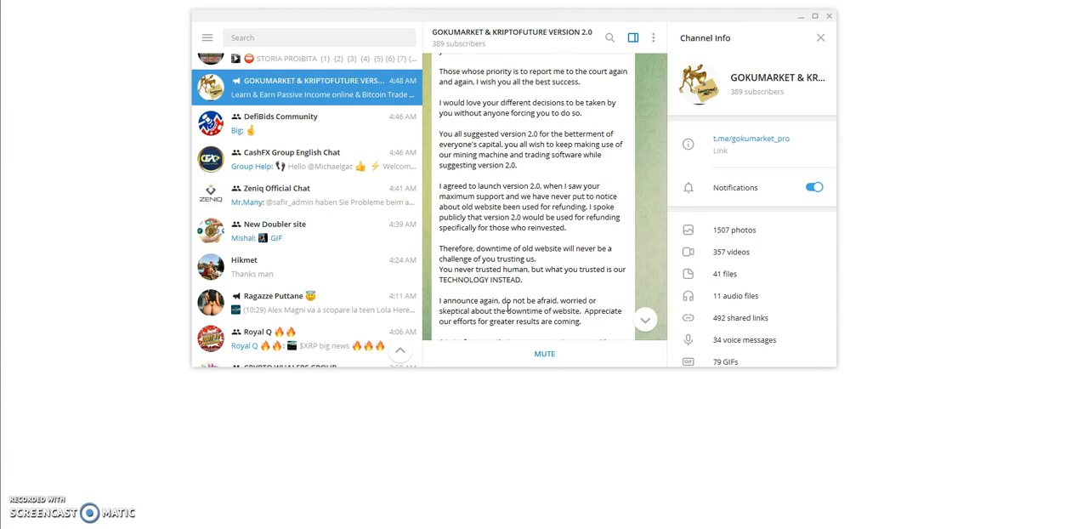
Read to the post's end: the official Russia launch and the sender's sleepless apology.
{"action": "scroll", "scroll_direction": "down", "scroll_amount": 3}
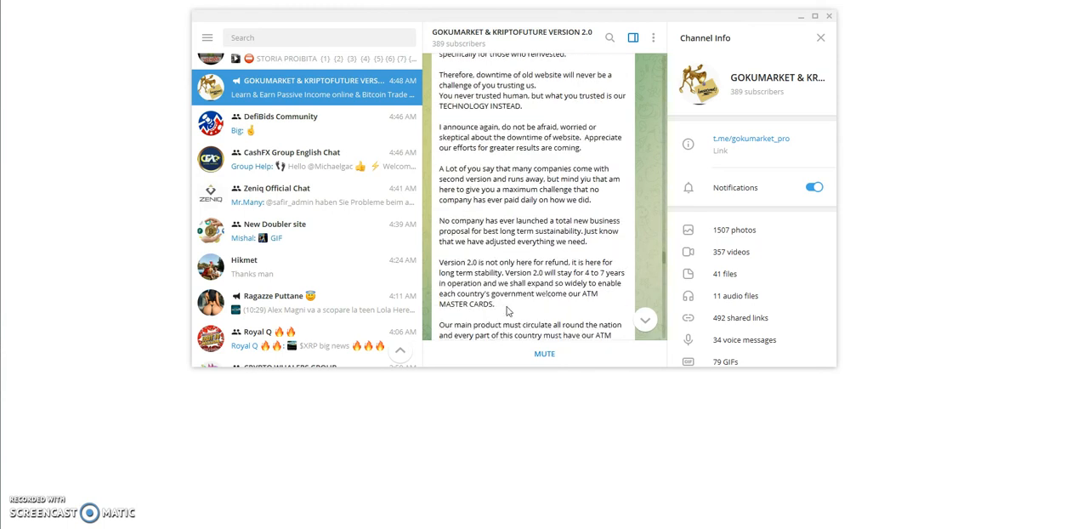
{"action": "scroll", "scroll_direction": "down", "scroll_amount": 3}
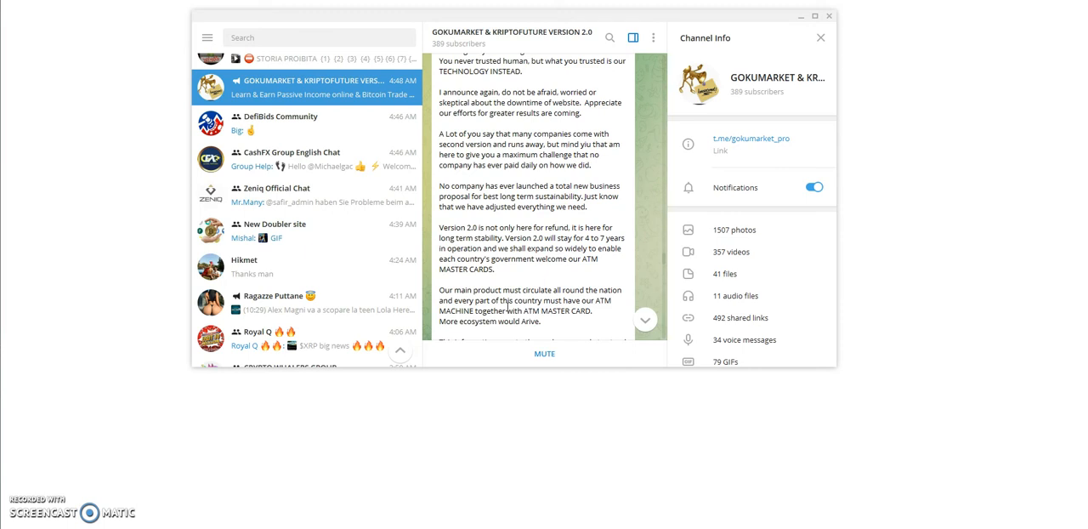
{"action": "mouse_move", "coordinate": [493, 238]}
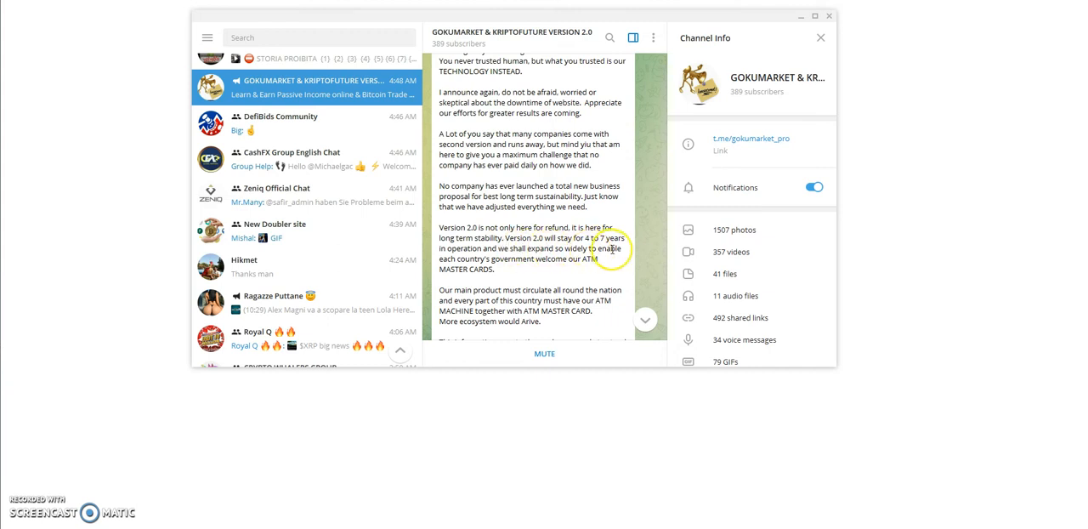
{"action": "mouse_move", "coordinate": [494, 255]}
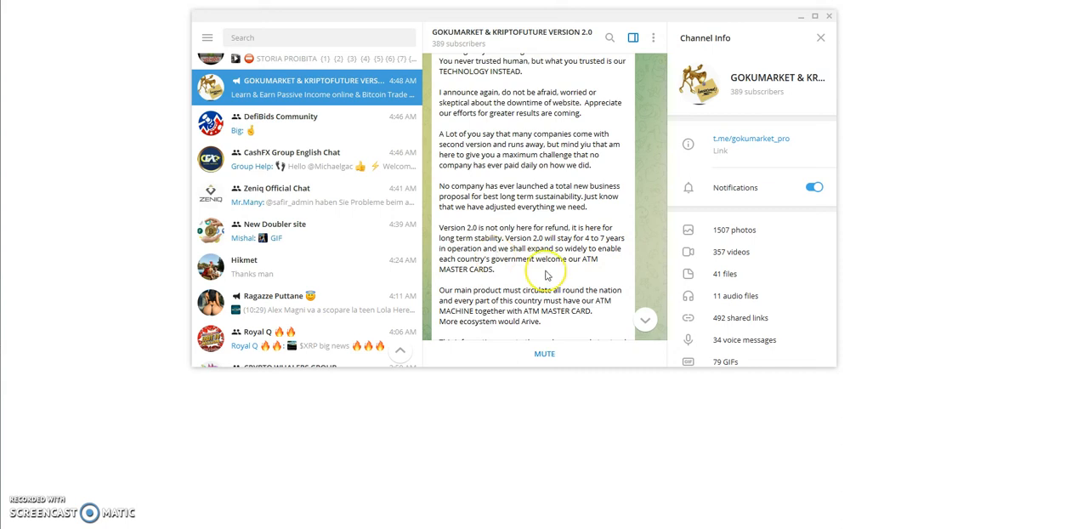
{"action": "mouse_move", "coordinate": [595, 270]}
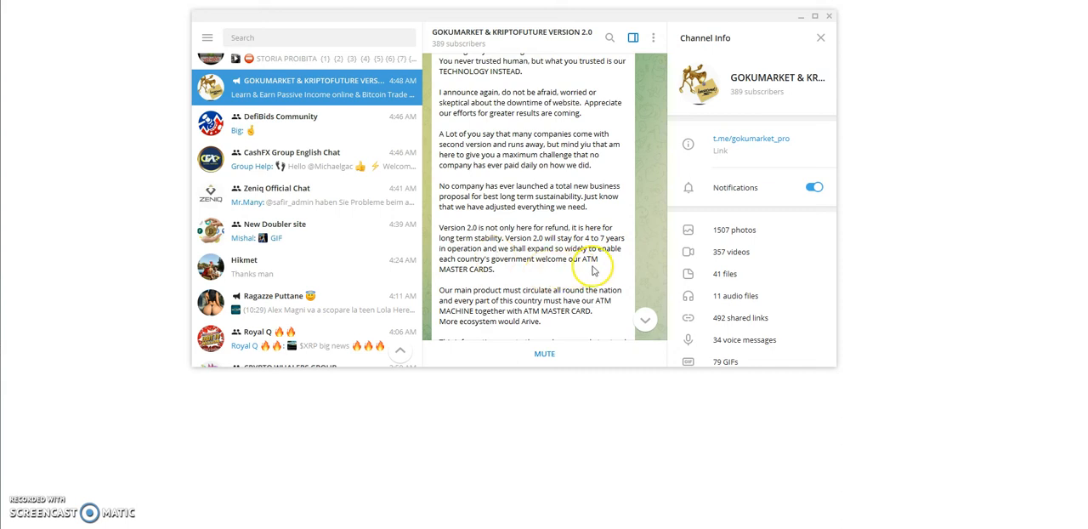
{"action": "scroll", "scroll_direction": "down", "scroll_amount": 3}
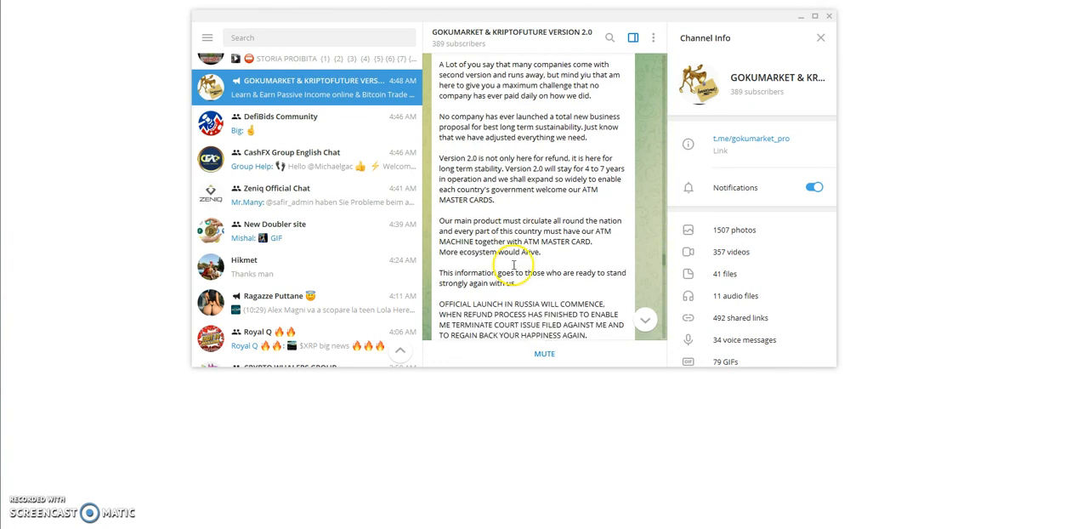
{"action": "scroll", "scroll_direction": "down", "scroll_amount": 3}
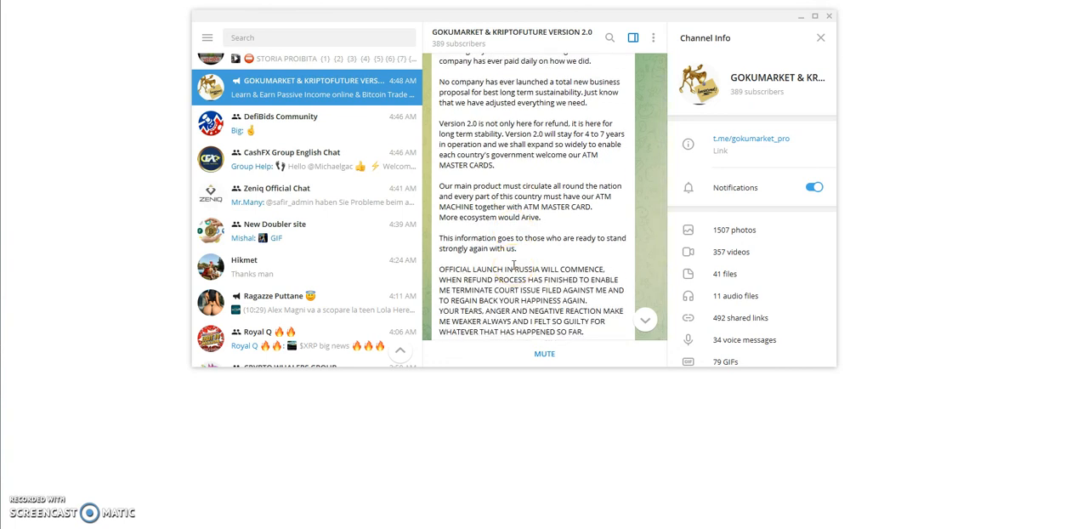
{"action": "mouse_move", "coordinate": [544, 231]}
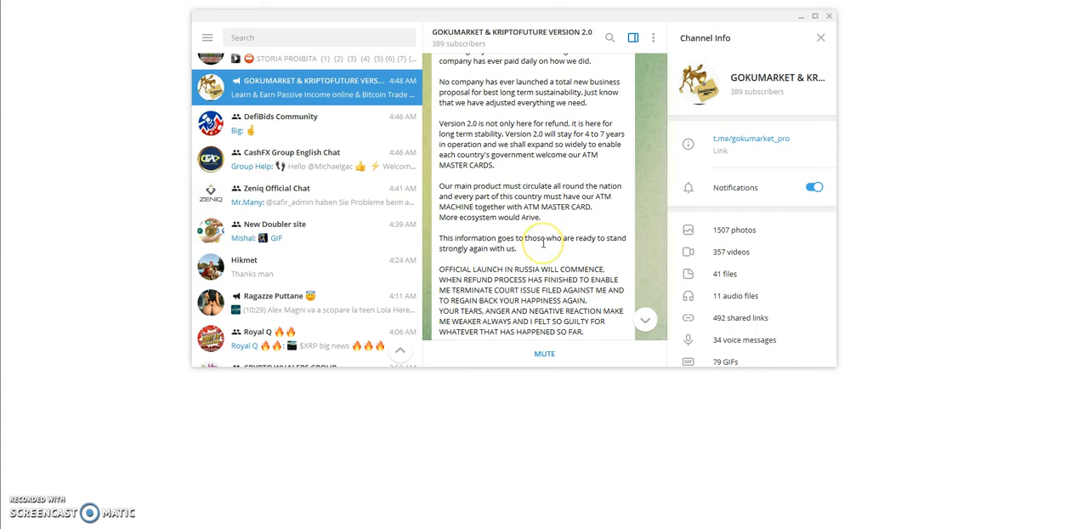
{"action": "mouse_move", "coordinate": [530, 229]}
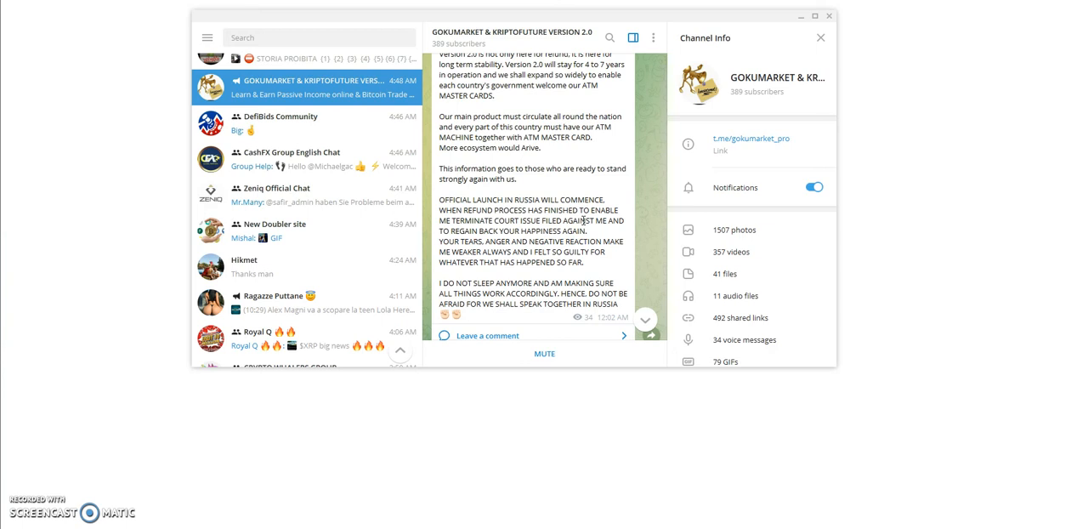
{"action": "scroll", "scroll_direction": "down", "scroll_amount": 3}
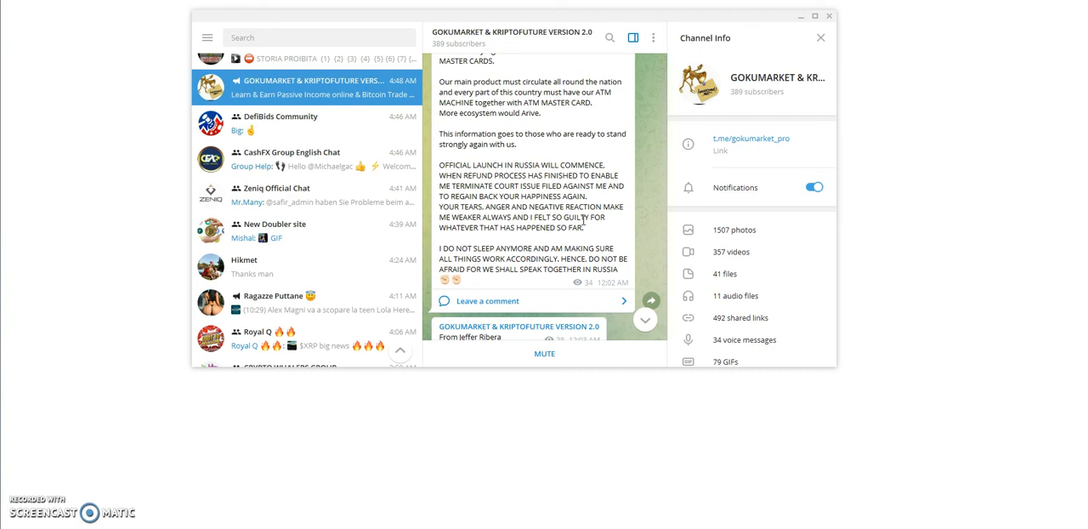
Scroll through the Spanish team message in the channel feed.
{"action": "scroll", "scroll_direction": "down", "scroll_amount": 3}
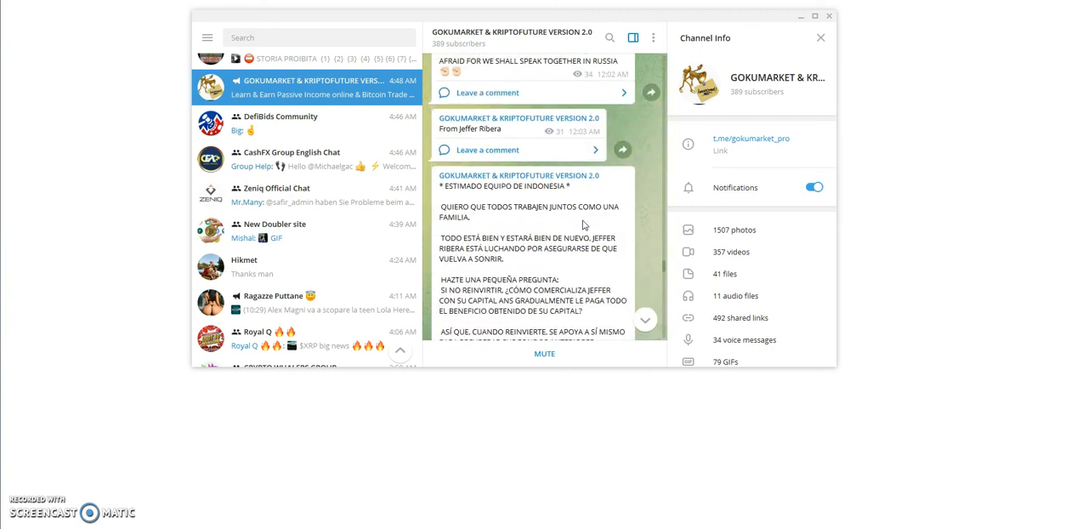
{"action": "scroll", "scroll_direction": "down", "scroll_amount": 3}
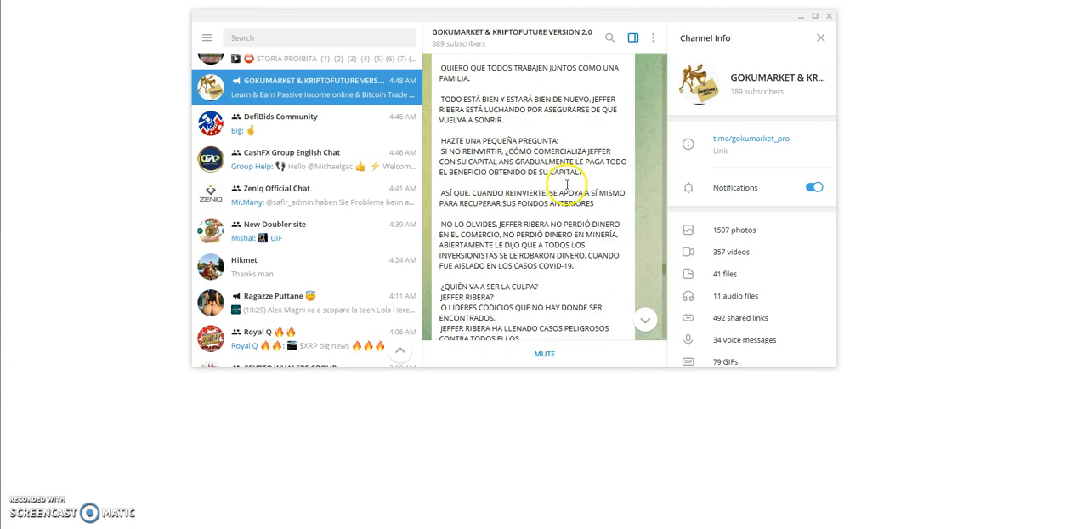
{"action": "scroll", "scroll_direction": "down", "scroll_amount": 3}
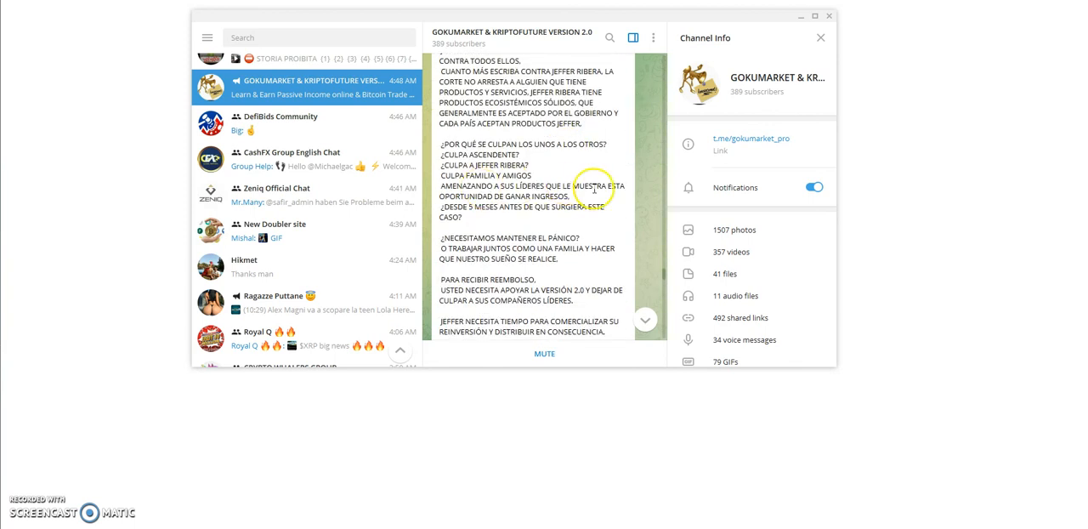
{"action": "scroll", "scroll_direction": "down", "scroll_amount": 3}
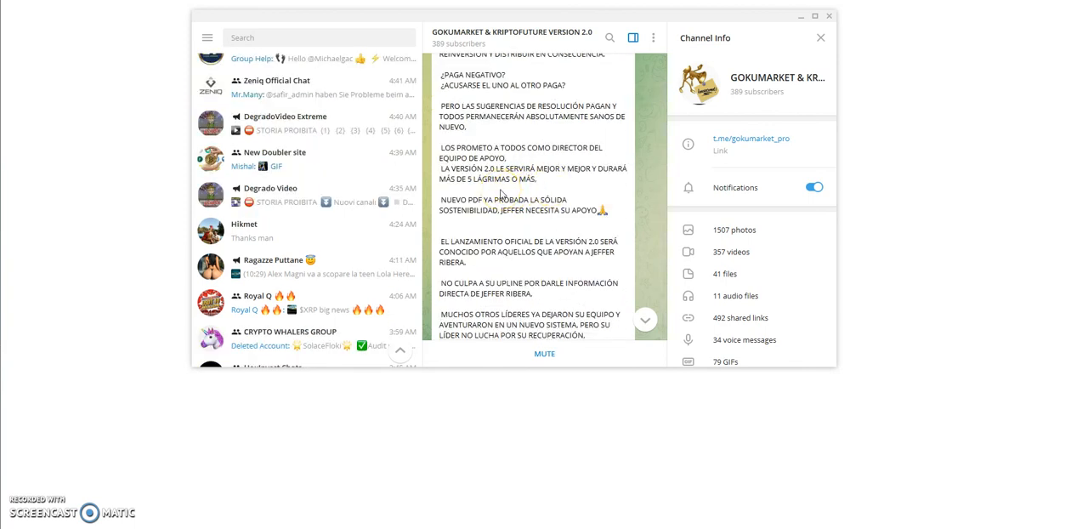
{"action": "scroll", "scroll_direction": "down", "scroll_amount": 3}
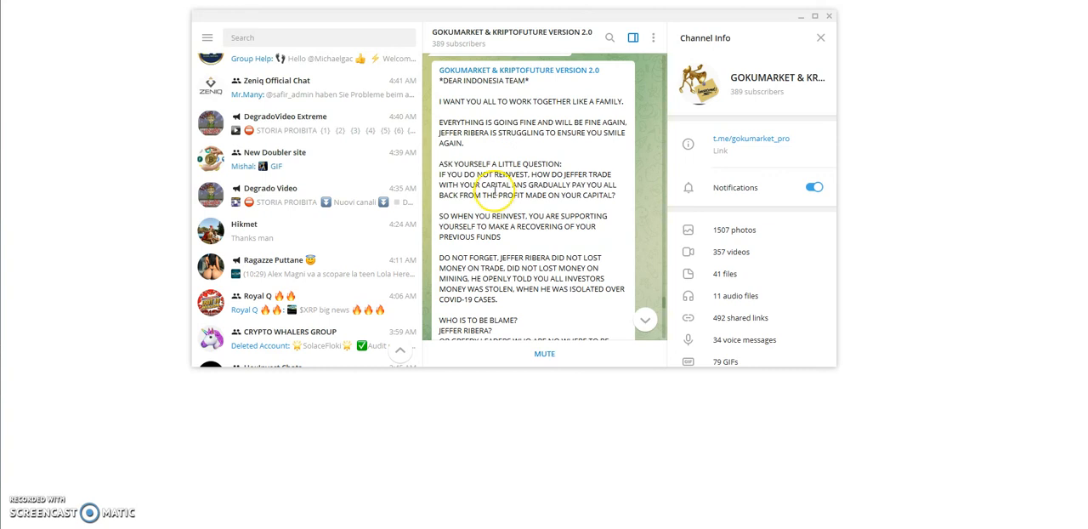
{"action": "mouse_move", "coordinate": [559, 123]}
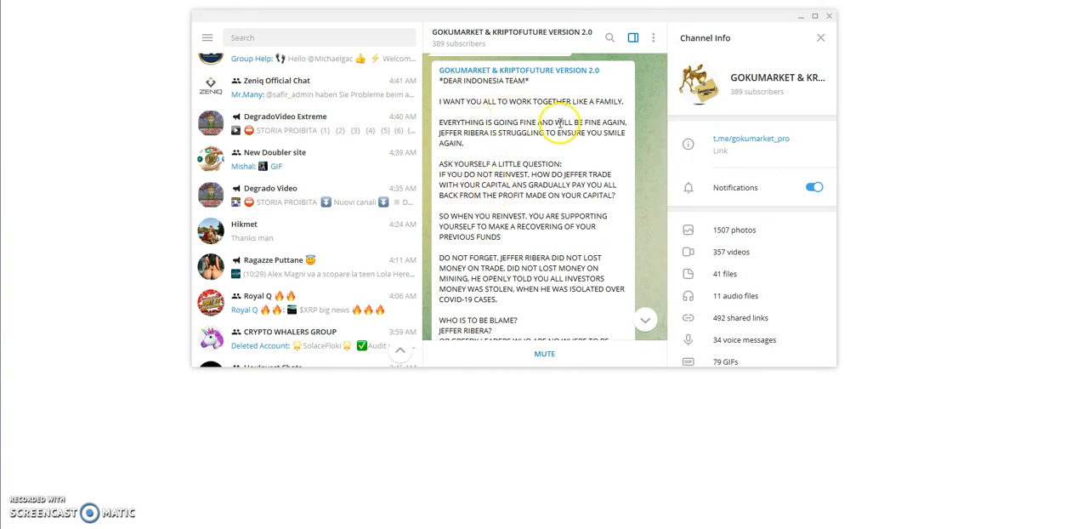
{"action": "scroll", "scroll_direction": "down", "scroll_amount": 3}
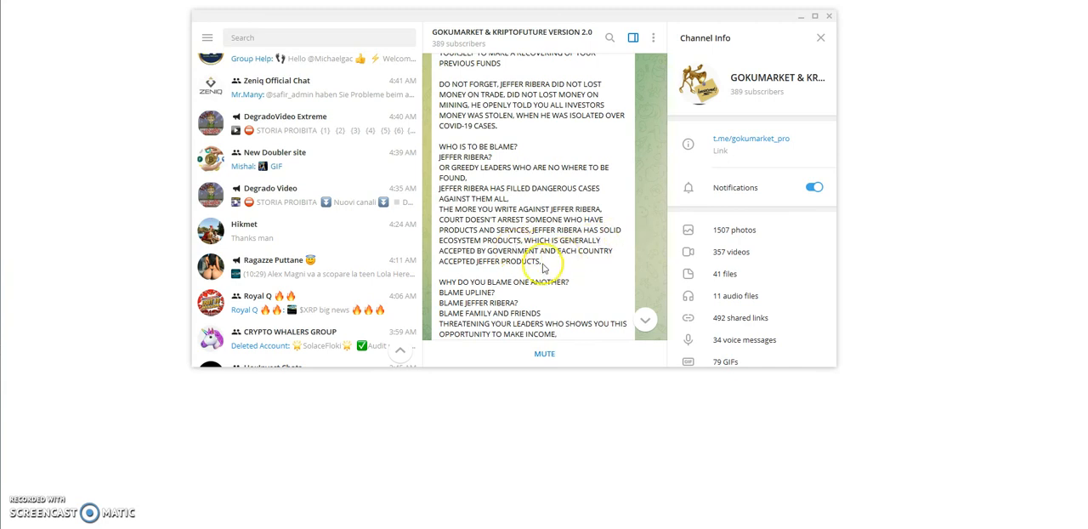
Read the 'Dear Indonesia Team' post to its end, landing on kriptofuture.com's privacy-error page.
{"action": "scroll", "scroll_direction": "down", "scroll_amount": 3}
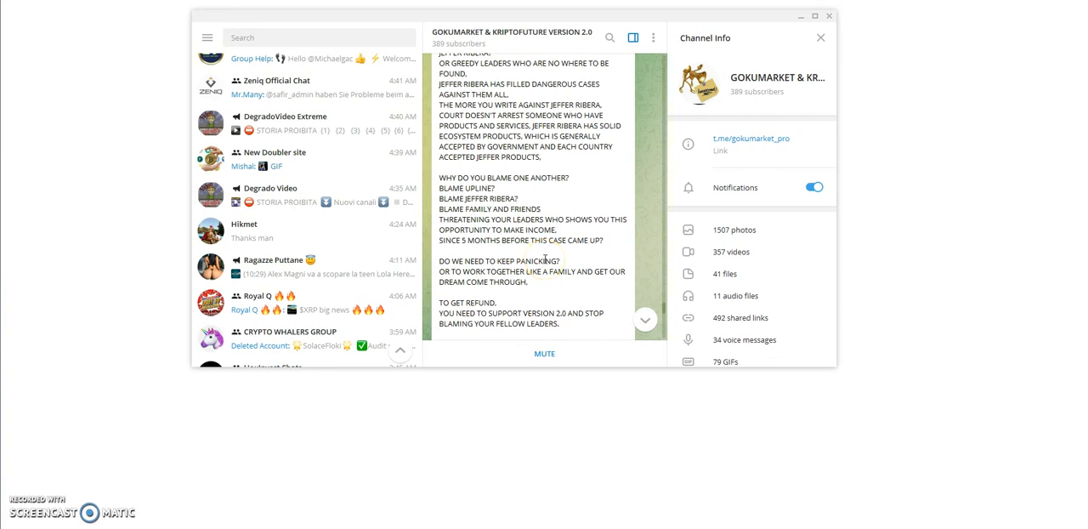
{"action": "scroll", "scroll_direction": "down", "scroll_amount": 3}
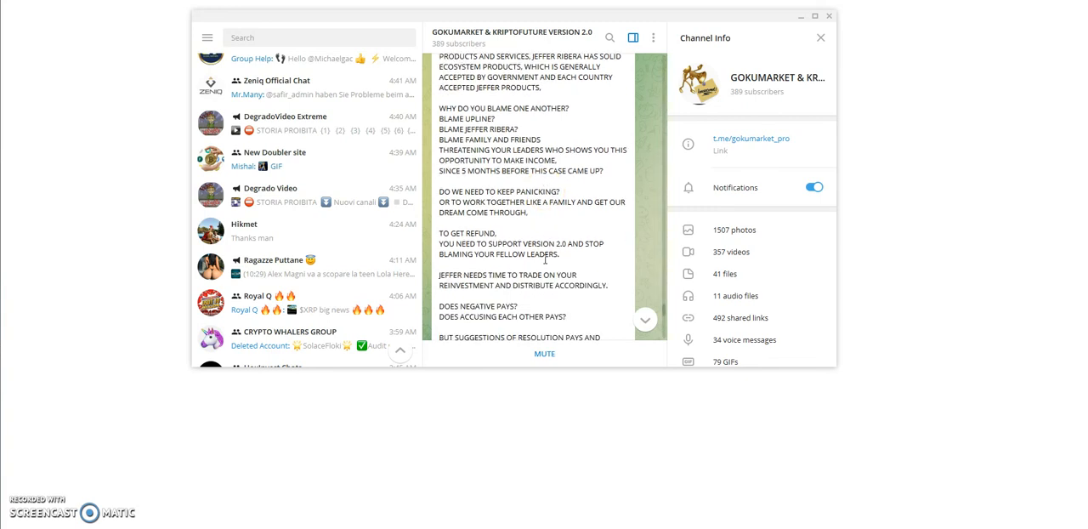
{"action": "scroll", "scroll_direction": "down", "scroll_amount": 3}
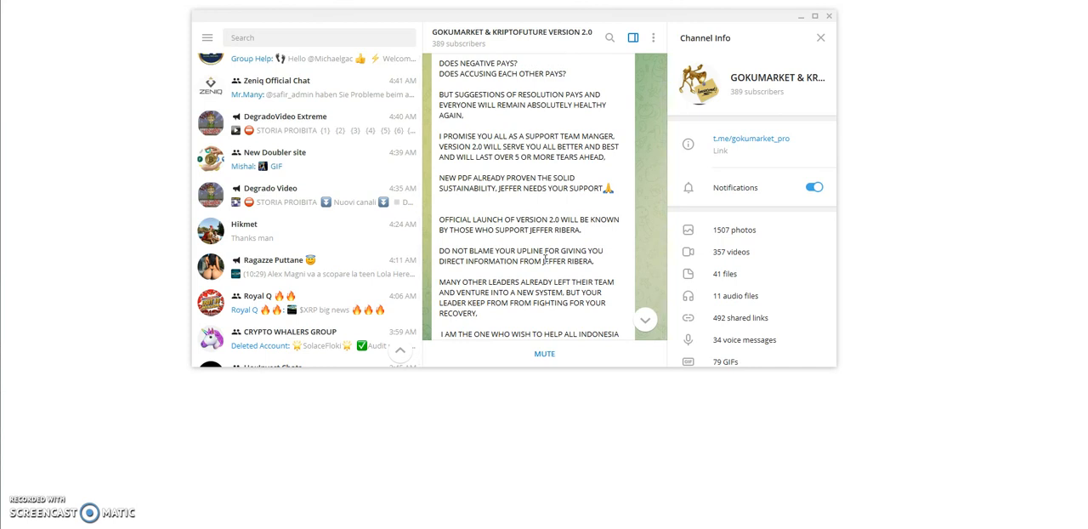
{"action": "scroll", "scroll_direction": "down", "scroll_amount": 3}
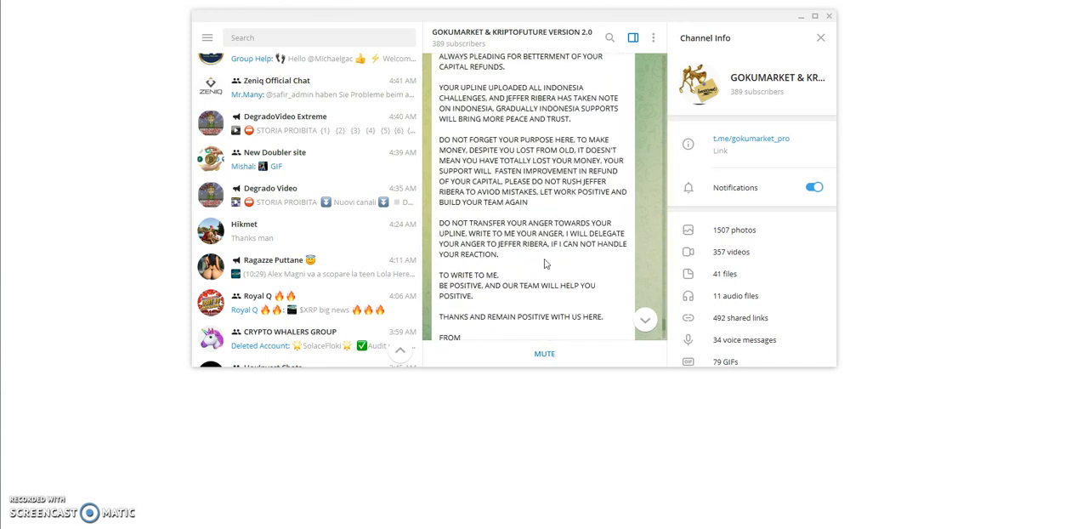
{"action": "scroll", "scroll_direction": "down", "scroll_amount": 3}
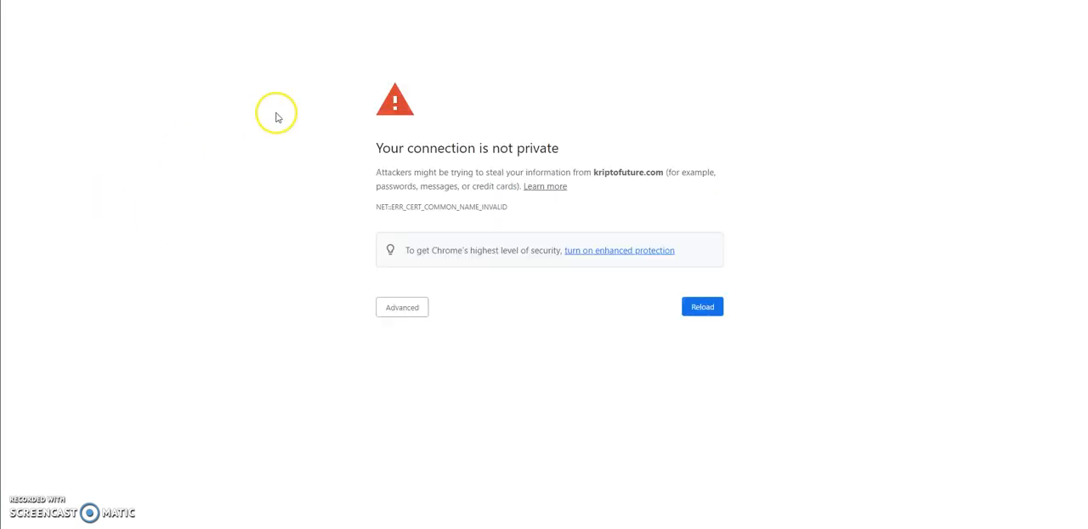
{"action": "mouse_move", "coordinate": [442, 48]}
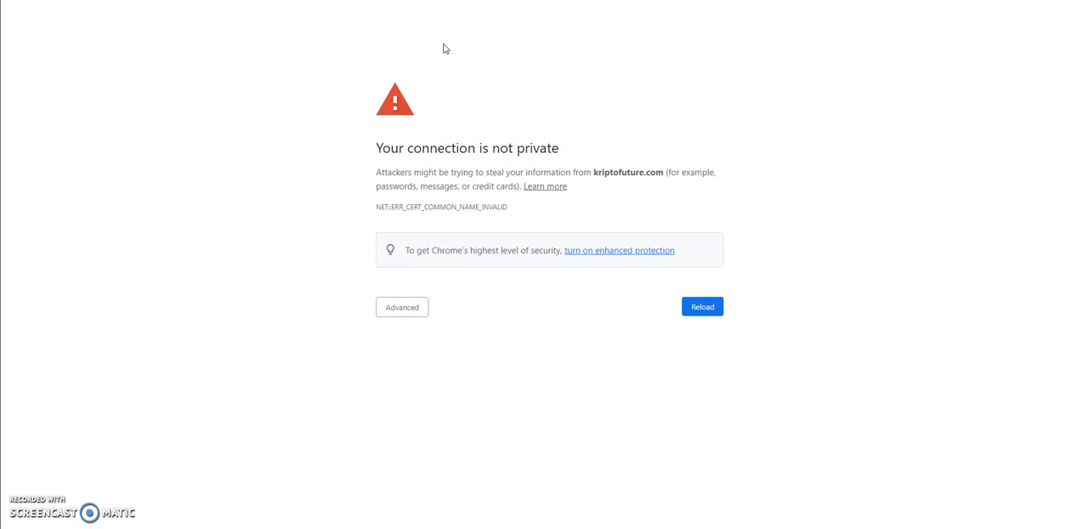
{"action": "mouse_move", "coordinate": [445, 45]}
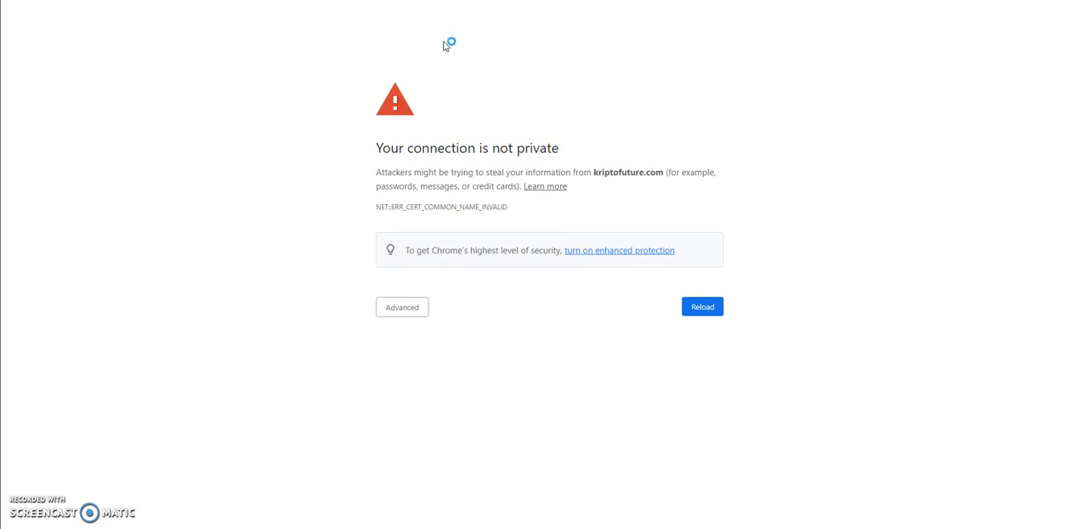
{"action": "mouse_move", "coordinate": [444, 46]}
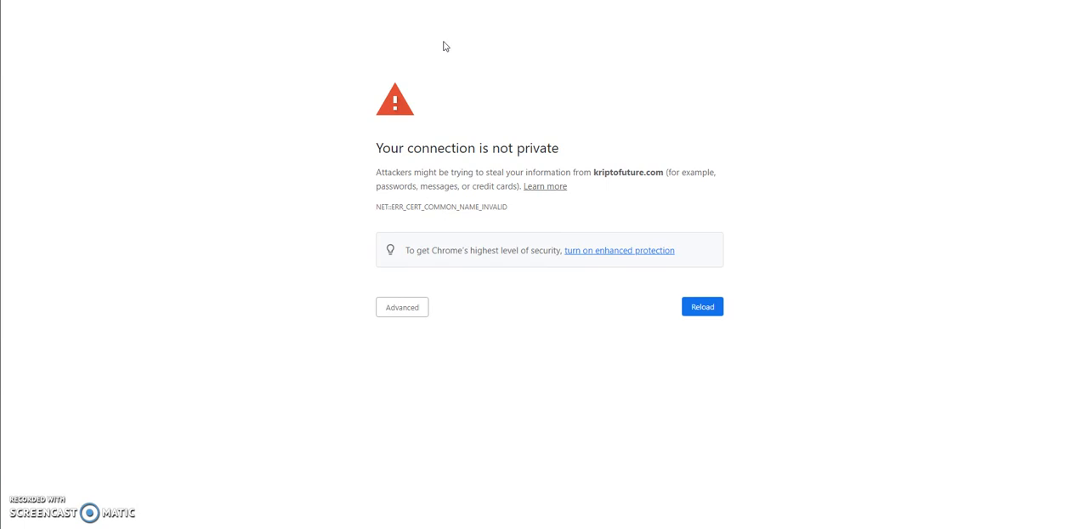